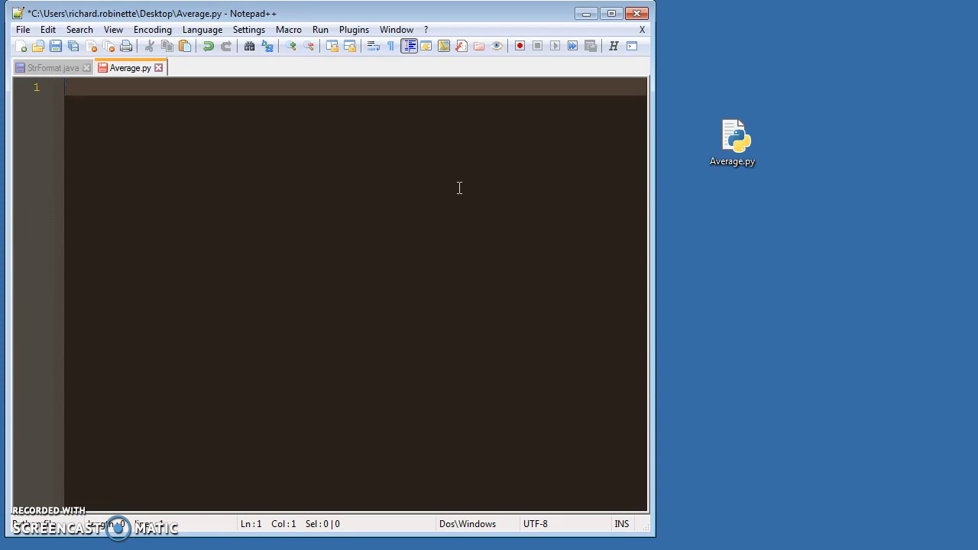
{"action": "mouse_move", "coordinate": [430, 165]}
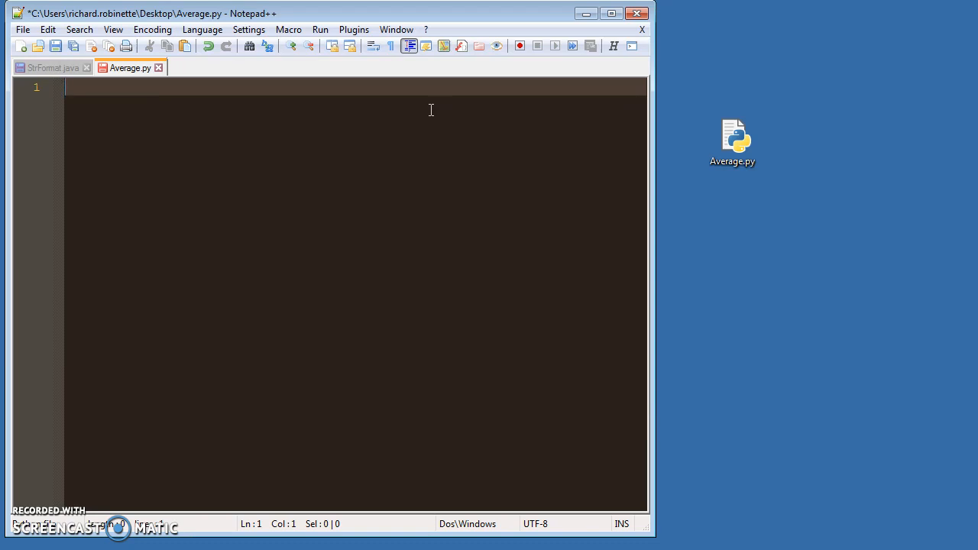
Step: Add blank lines to the empty Average.py file
{"action": "key", "text": "Enter"}
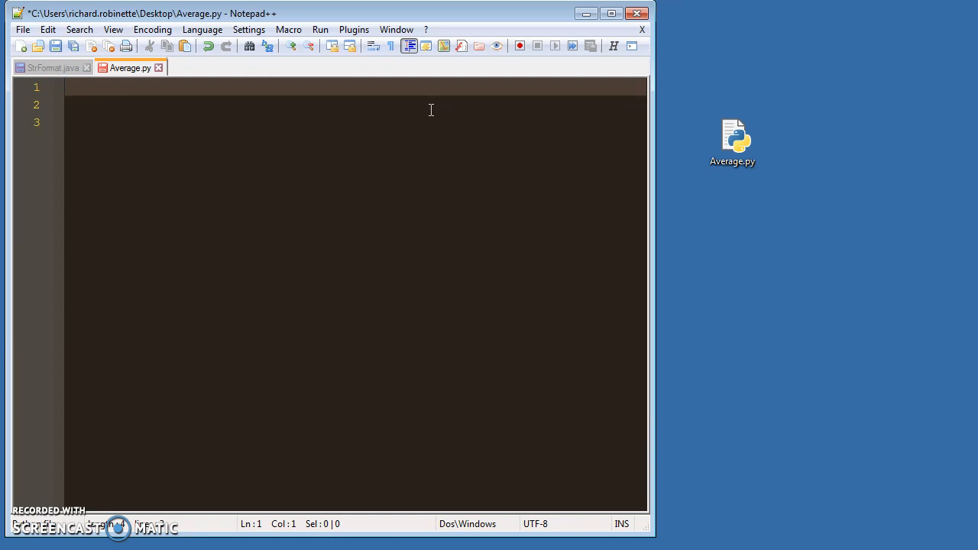
Step: Write the function header def average(one, two): and start an indented body line
{"action": "type", "text": "de"}
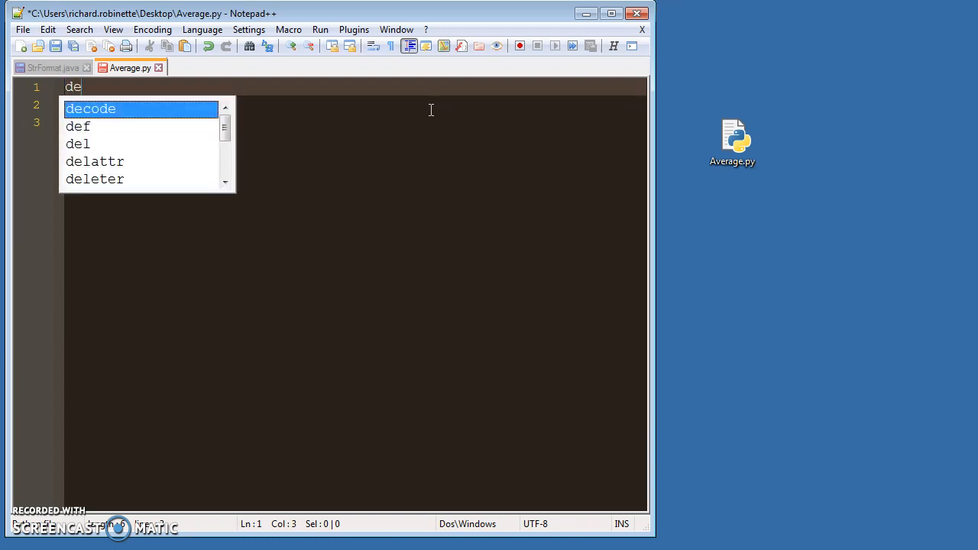
{"action": "type", "text": "f"}
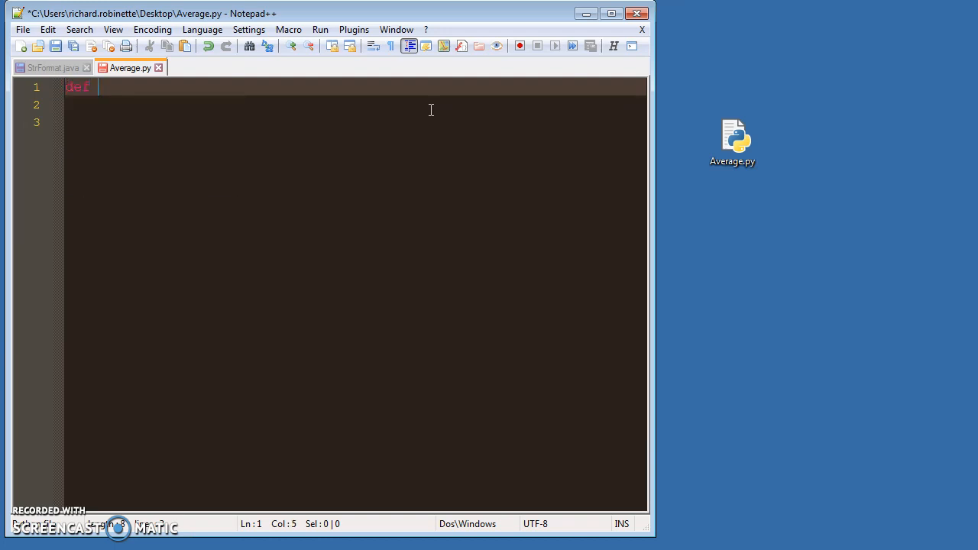
{"action": "type", "text": "aver"}
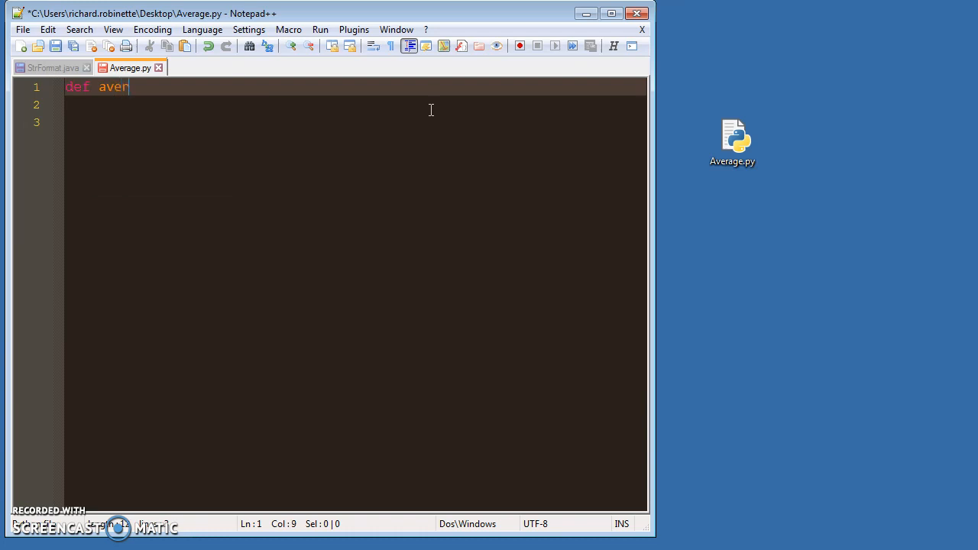
{"action": "type", "text": "age()"}
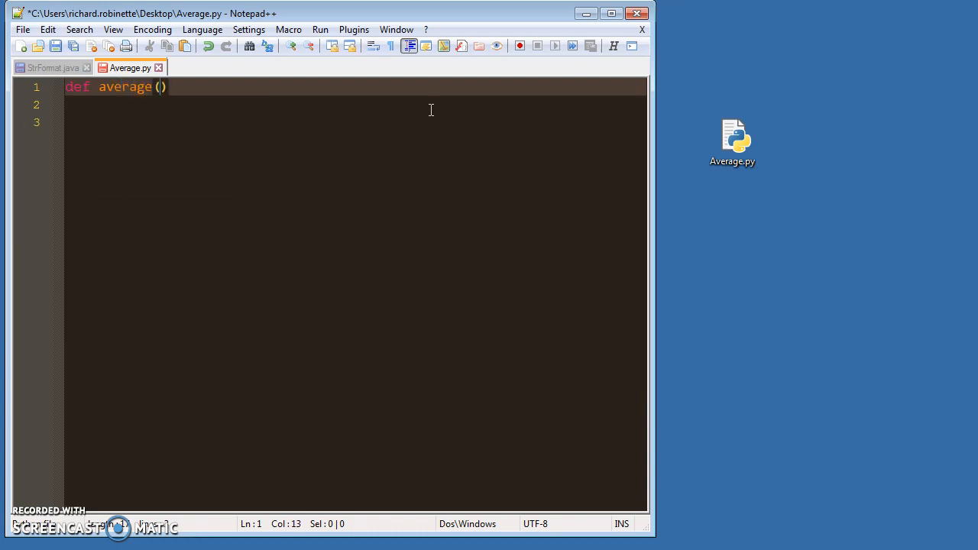
{"action": "type", "text": ":"}
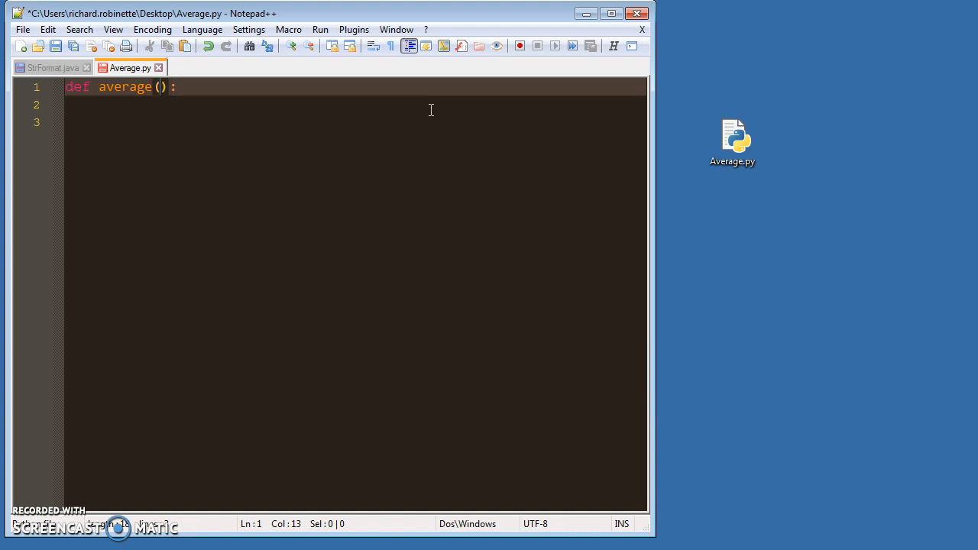
{"action": "type", "text": "one,"}
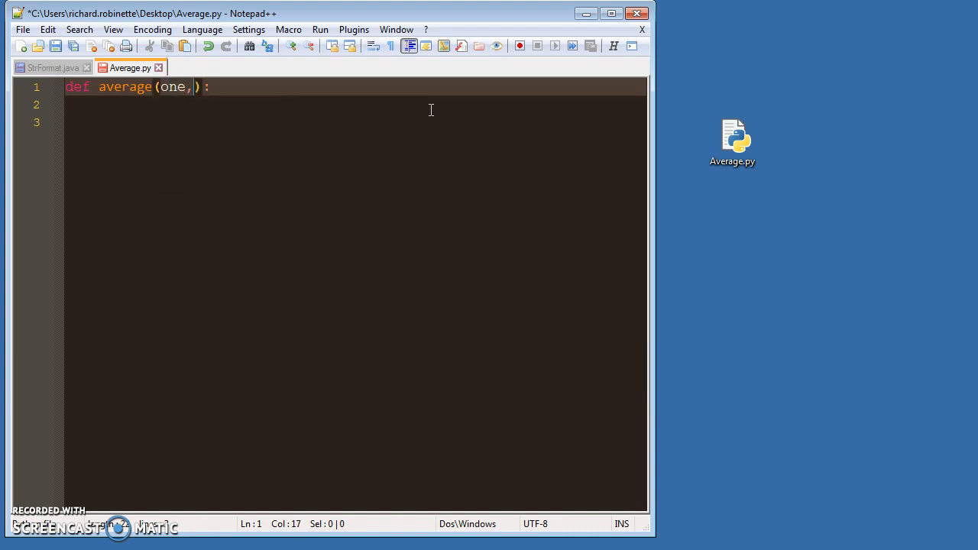
{"action": "type", "text": "two"}
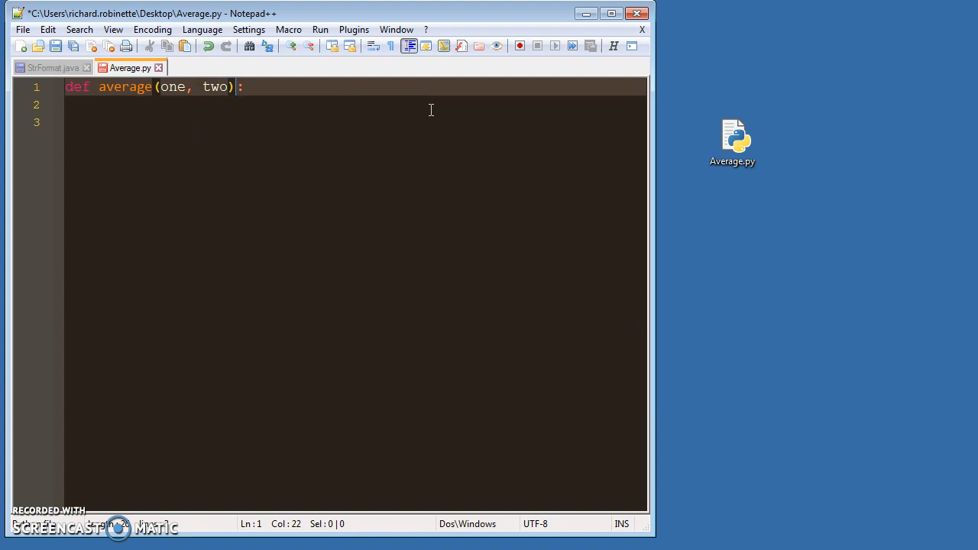
{"action": "key", "text": "enter"}
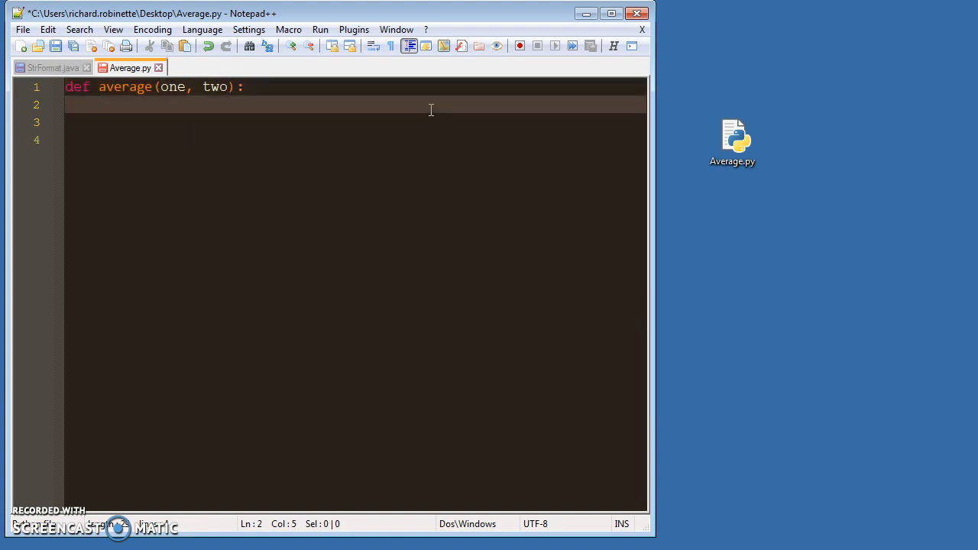
Step: Make the function body print((one + two)/2)
{"action": "type", "text": "print()"}
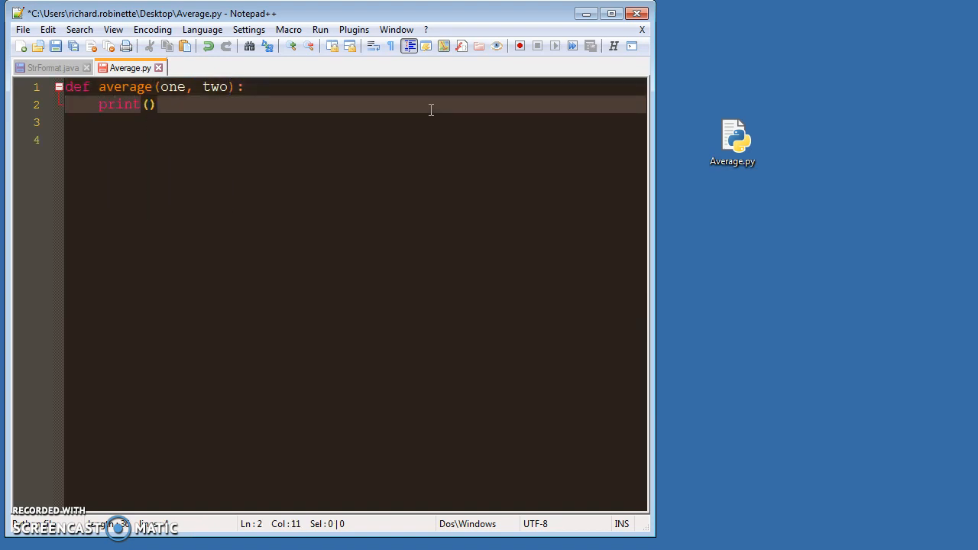
{"action": "type", "text": "one"}
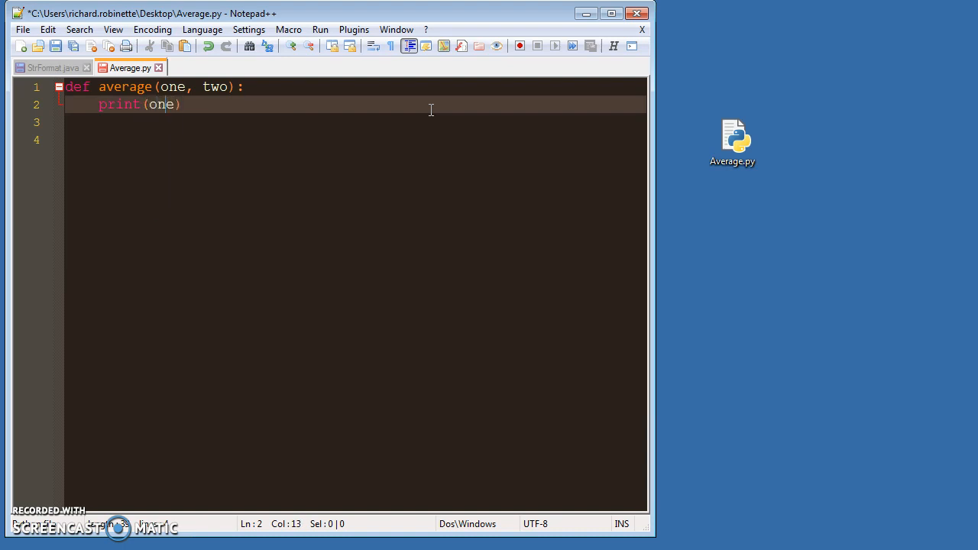
{"action": "type", "text": "("}
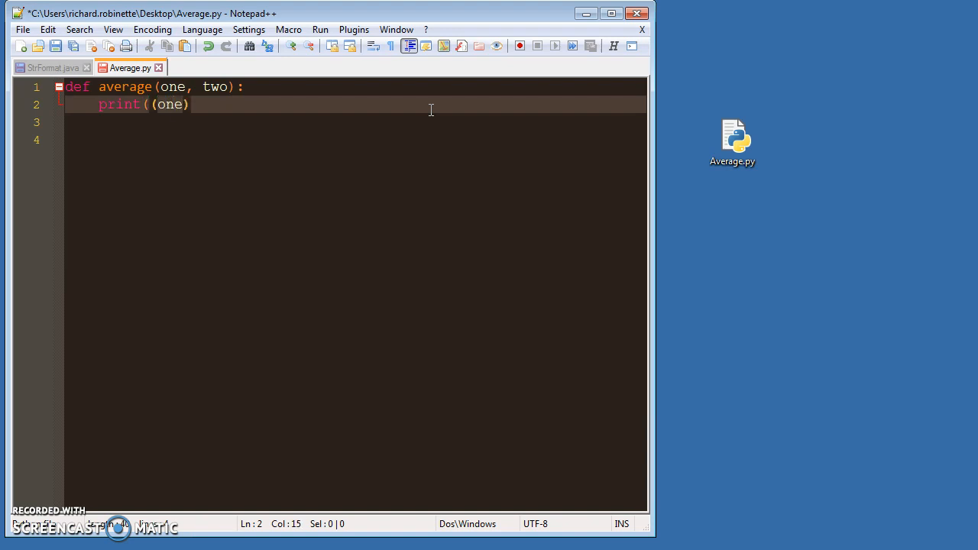
{"action": "type", "text": "+ two"}
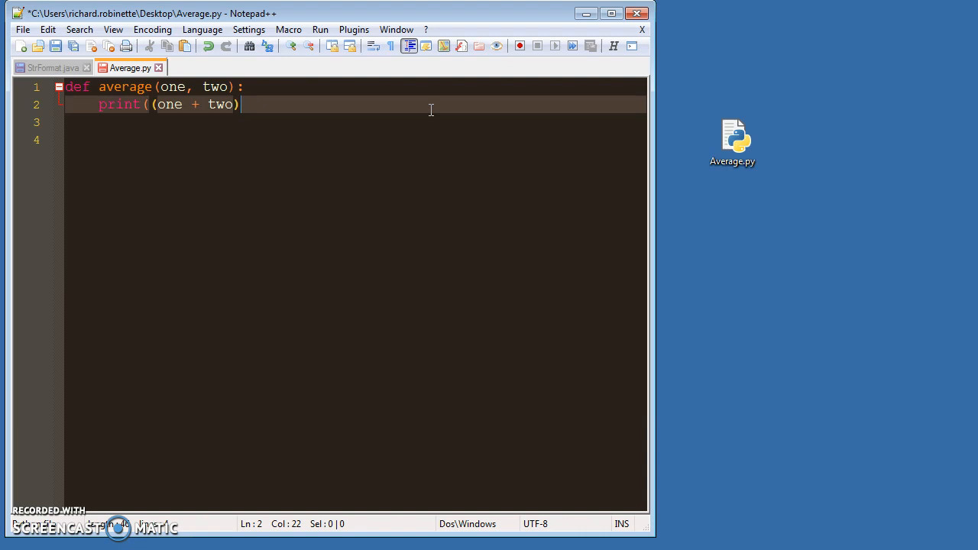
{"action": "type", "text": ")"}
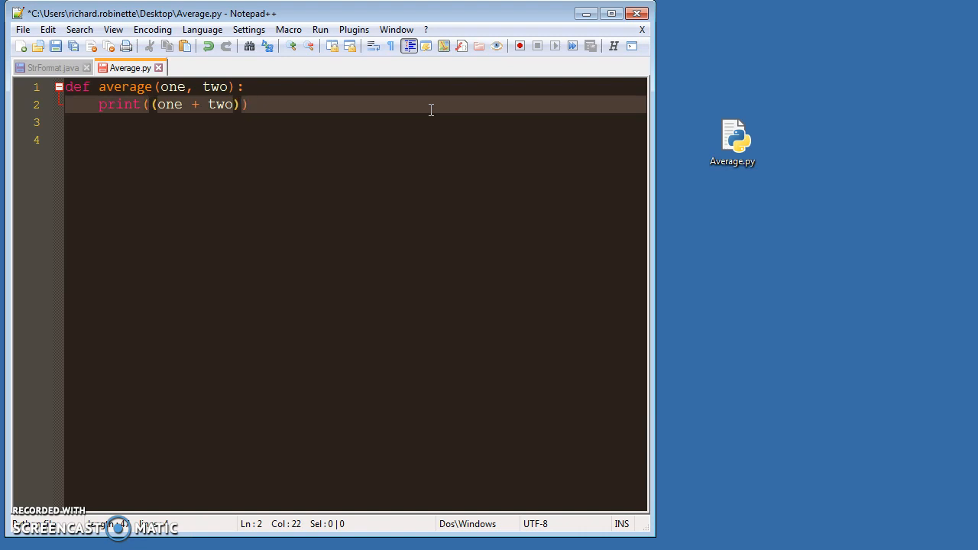
{"action": "type", "text": "/2"}
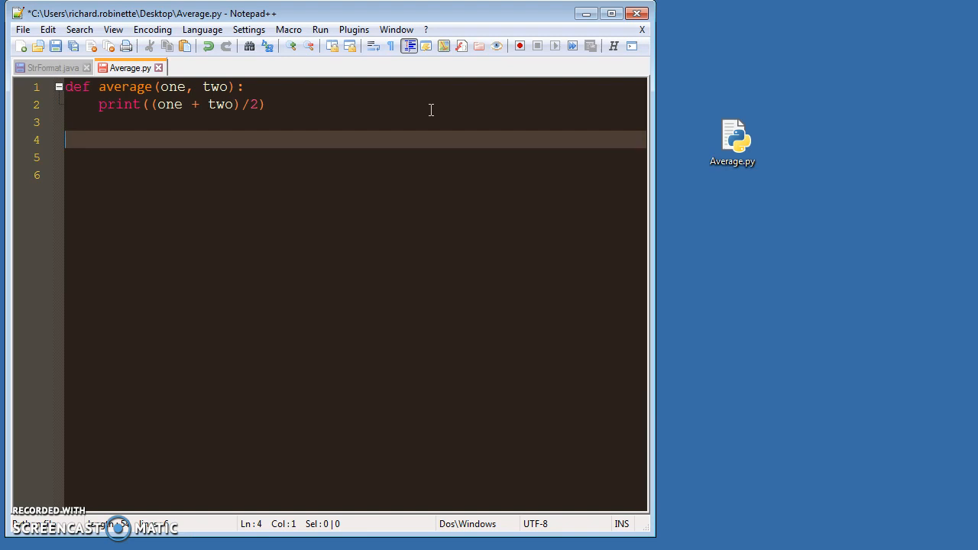
Step: Add uno = float(input("Please enter a number: "))
{"action": "type", "text": "uno ="}
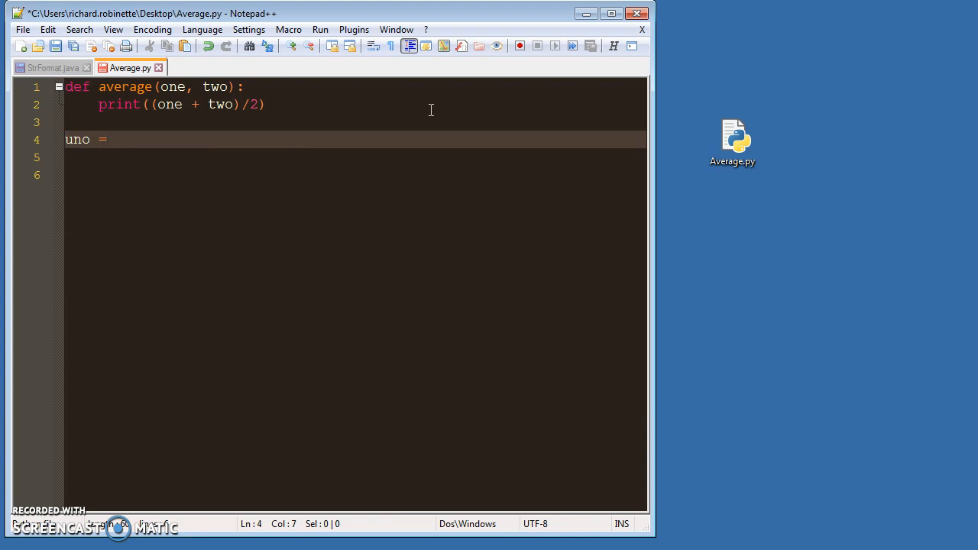
{"action": "type", "text": "fl"}
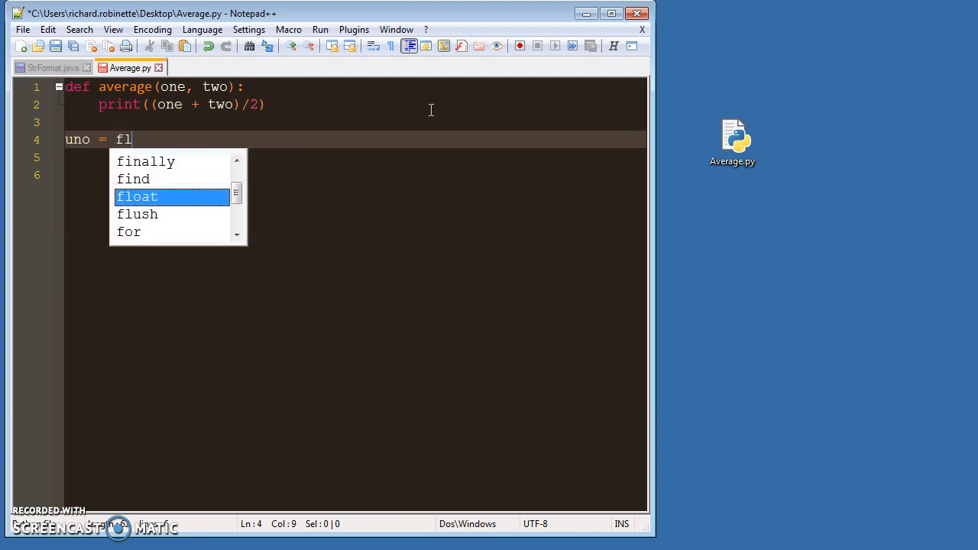
{"action": "type", "text": "oat input()"}
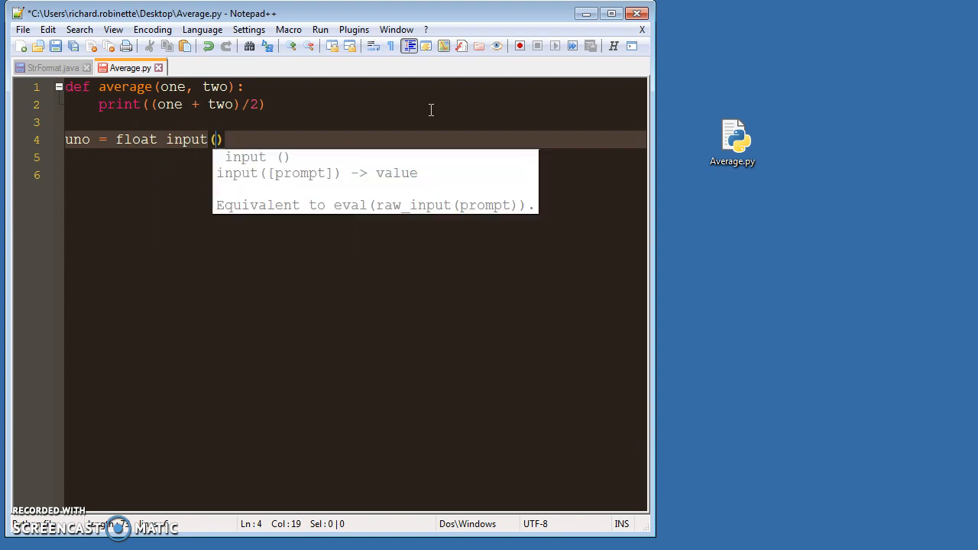
{"action": "type", "text": "\"Please enter a"}
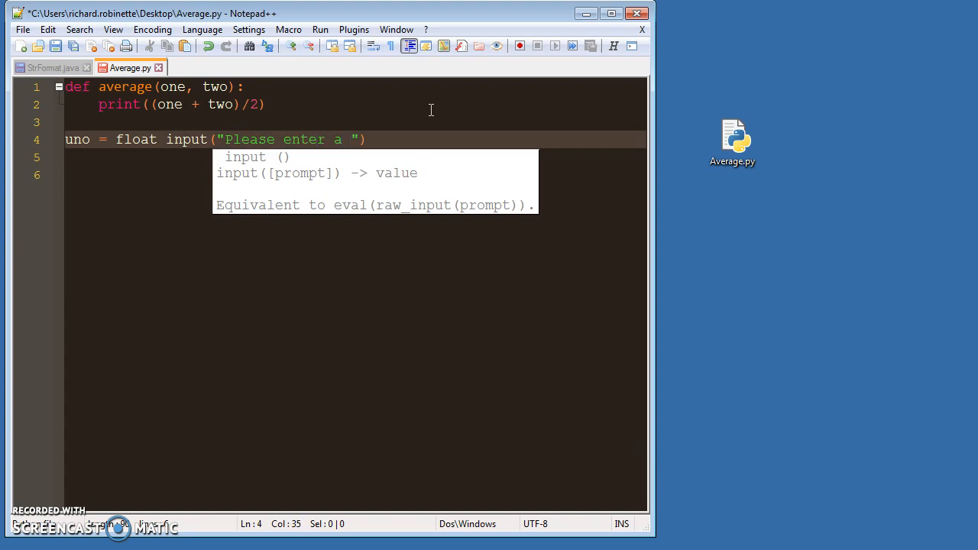
{"action": "type", "text": "number:"}
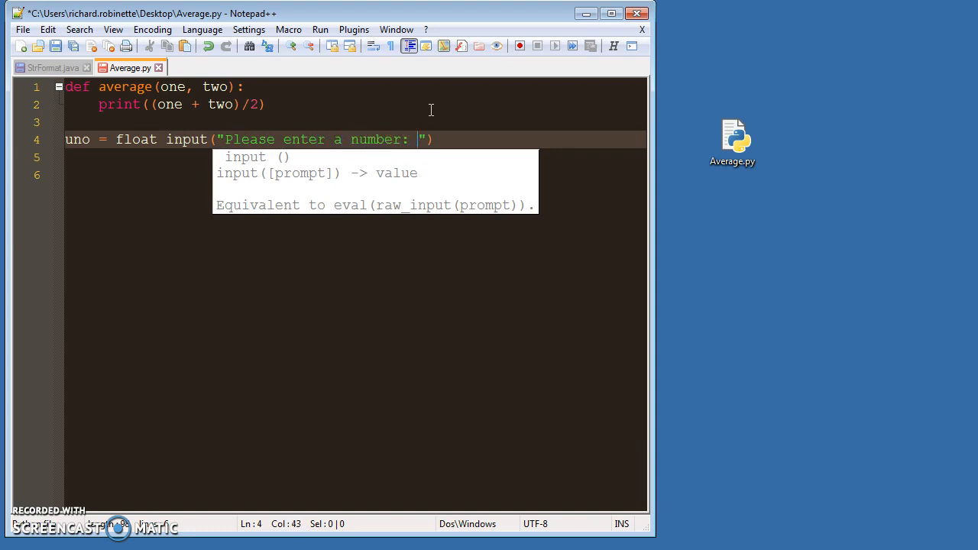
{"action": "type", "text": ")"}
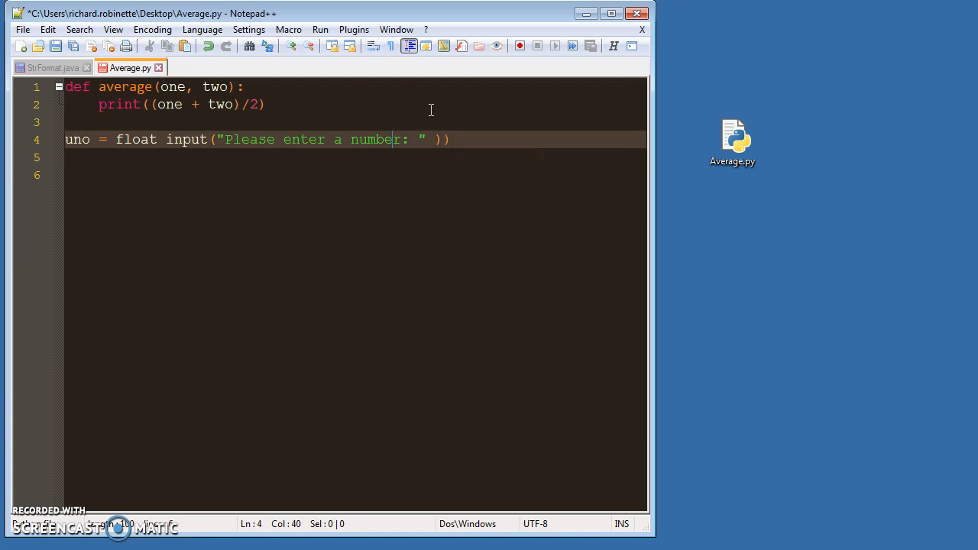
{"action": "left_click", "coordinate": [167, 139]}
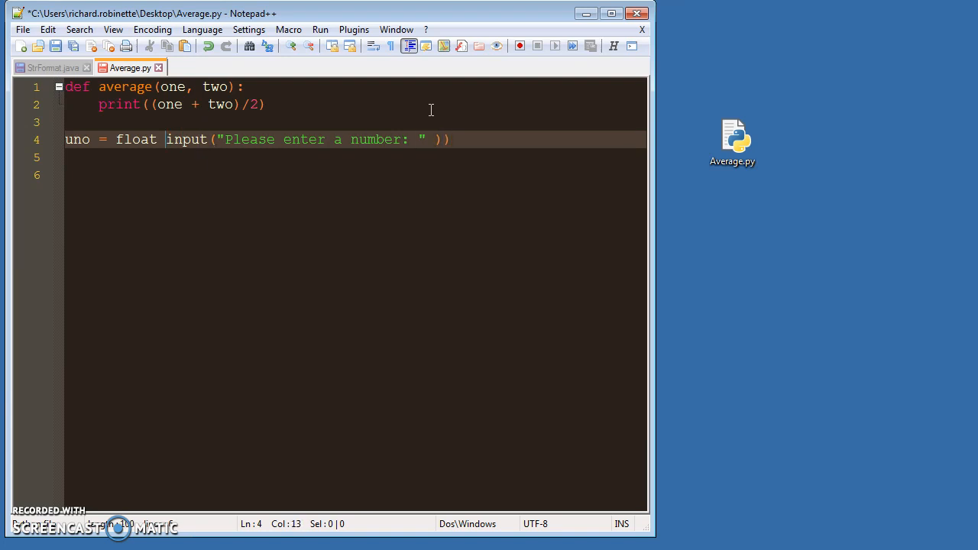
{"action": "type", "text": "("}
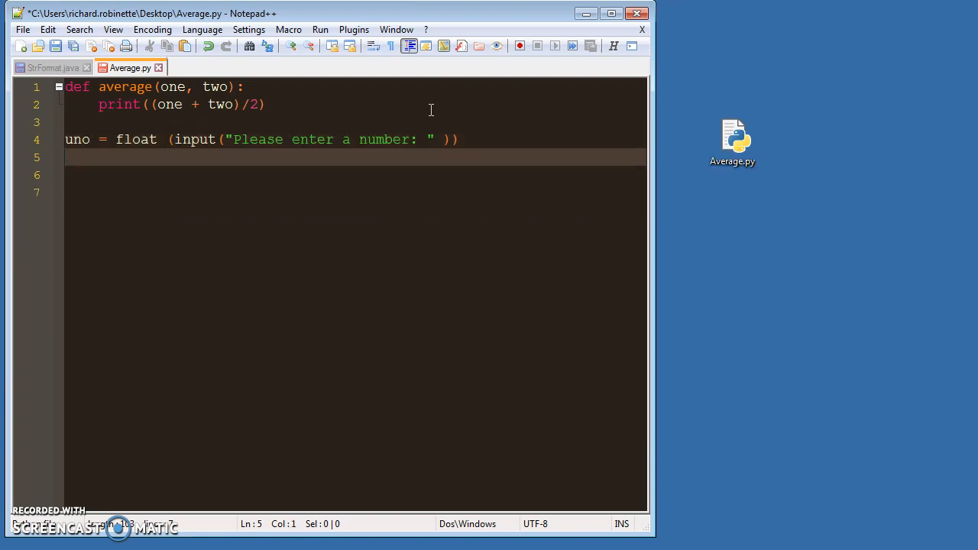
Step: Add dos = float(input("Please enter a number: ")) below it
{"action": "type", "text": "dos ="}
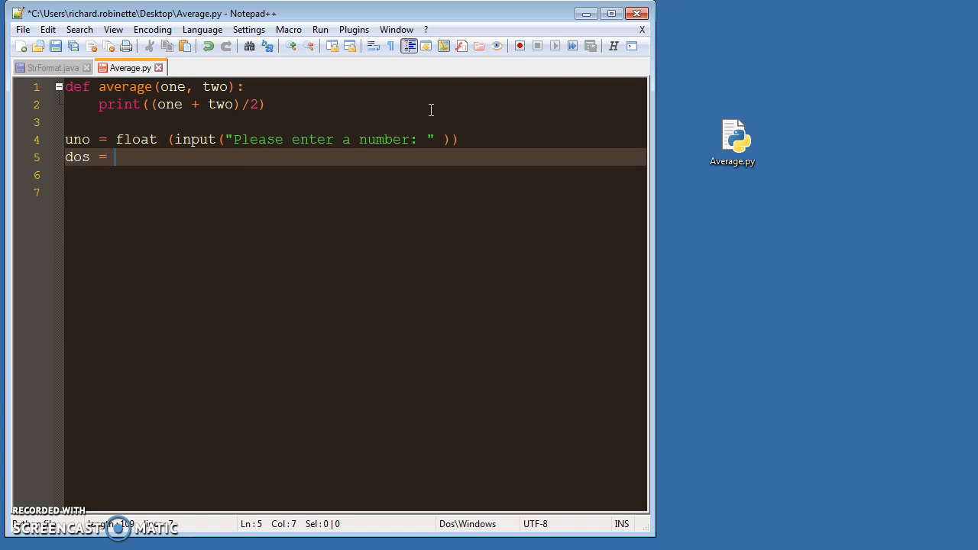
{"action": "type", "text": "float"}
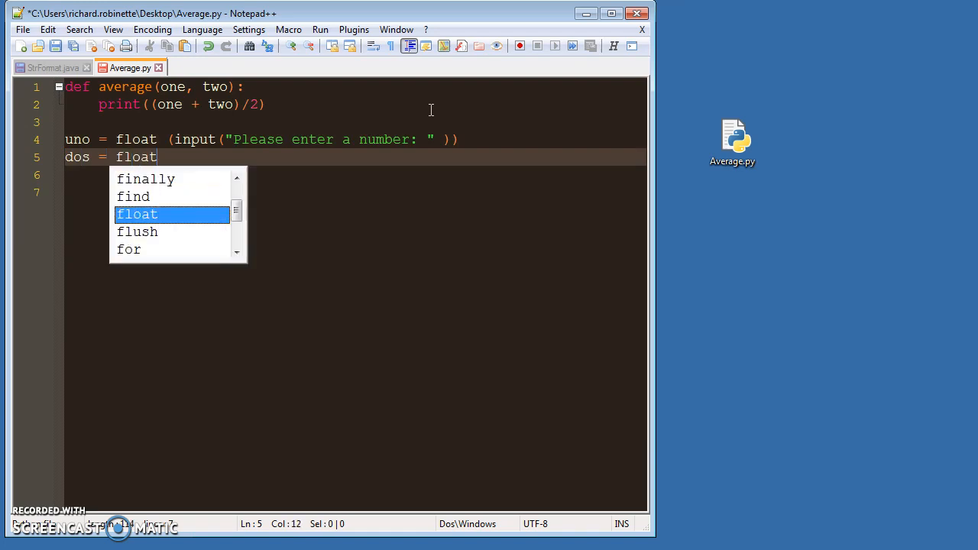
{"action": "type", "text": "(input)"}
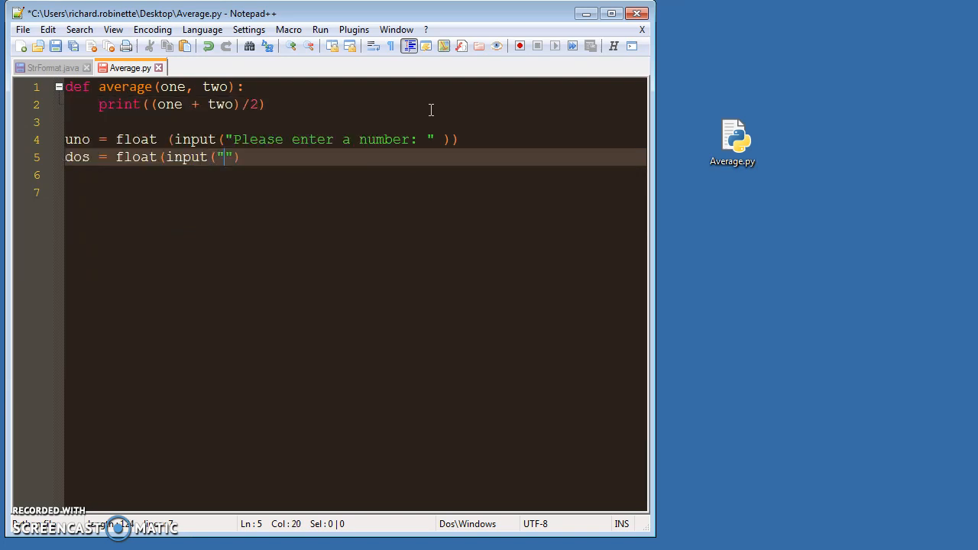
{"action": "type", "text": "Please enter a numb"}
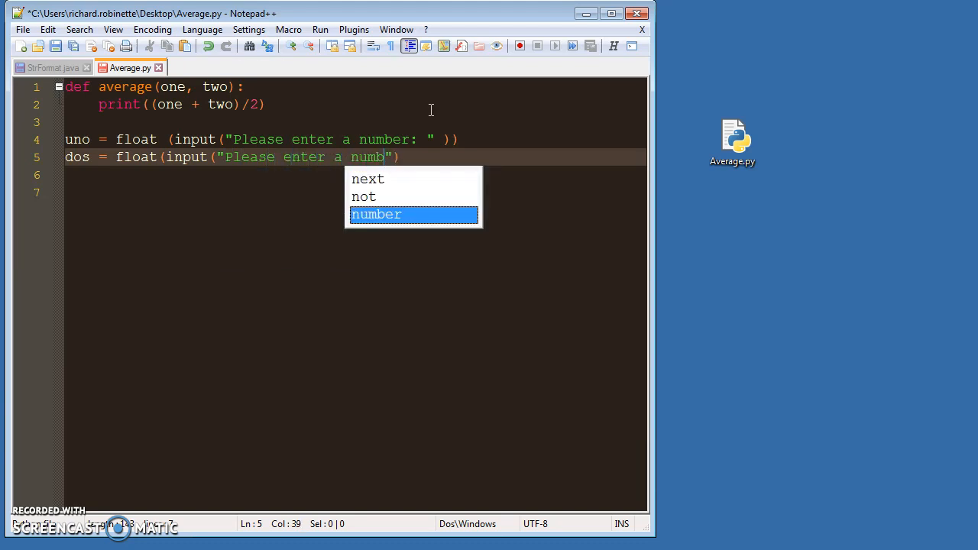
{"action": "key", "text": "Enter"}
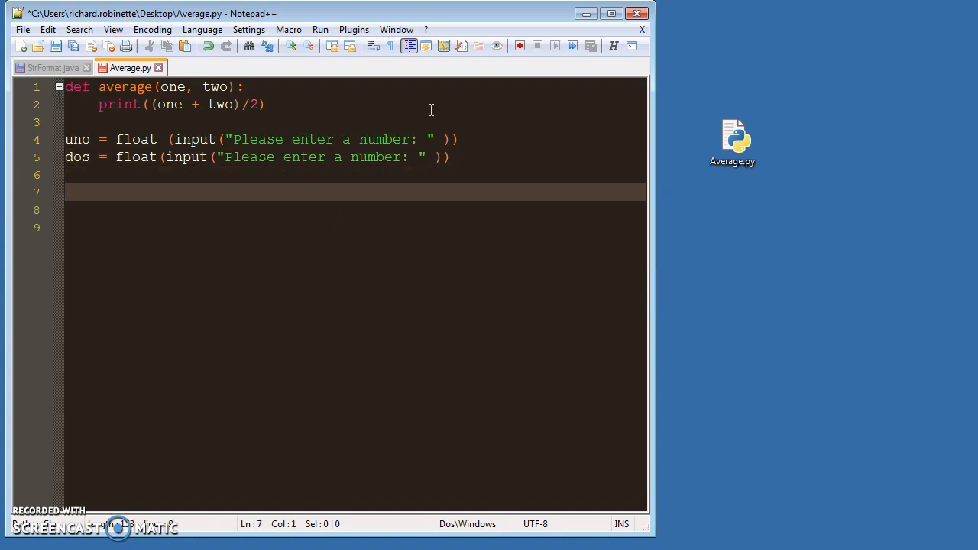
Step: Add the call average(uno, dos) and compare against the parameters one and two
{"action": "type", "text": "average("}
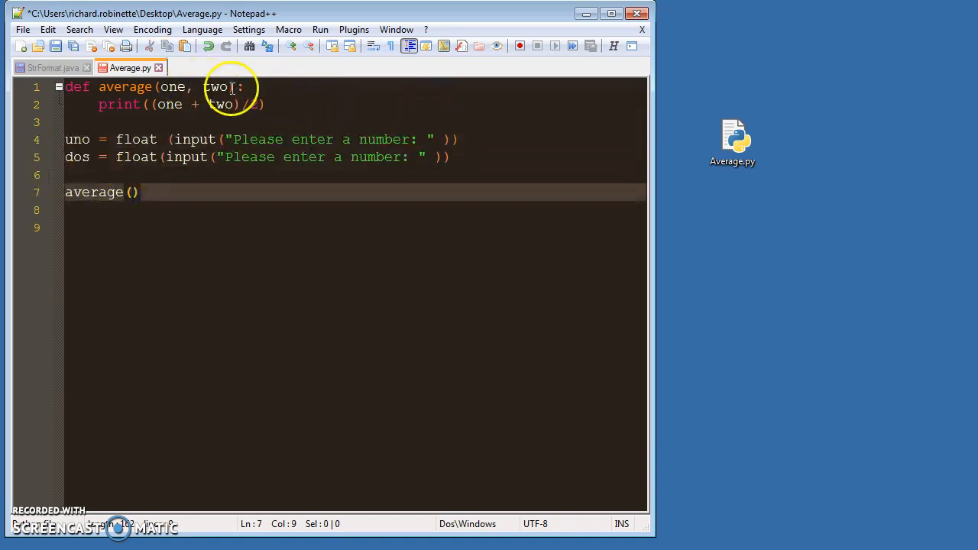
{"action": "type", "text": "une"}
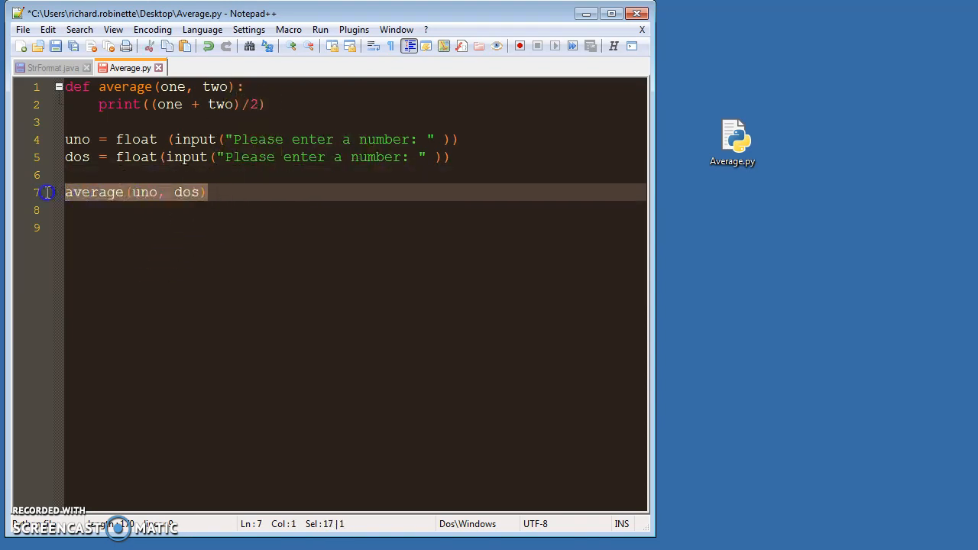
{"action": "double_click", "coordinate": [172, 86]}
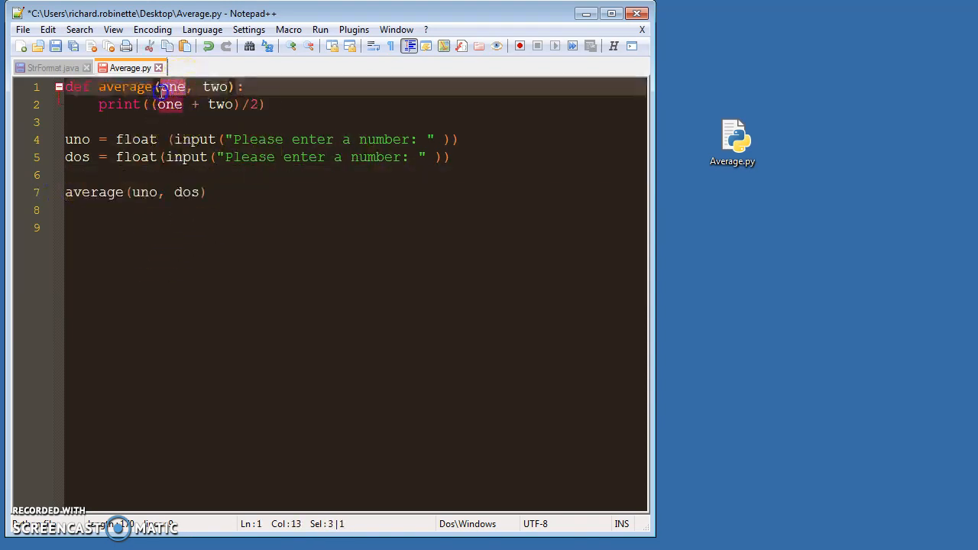
{"action": "double_click", "coordinate": [77, 139]}
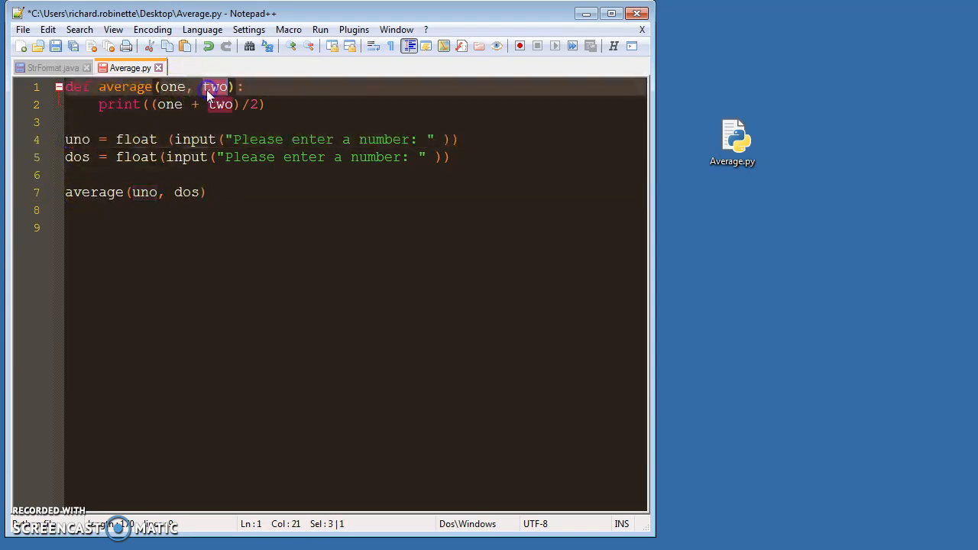
Step: Run Average.py with Python, entering 5 and 7 to get 6.0
{"action": "left_click", "coordinate": [284, 157]}
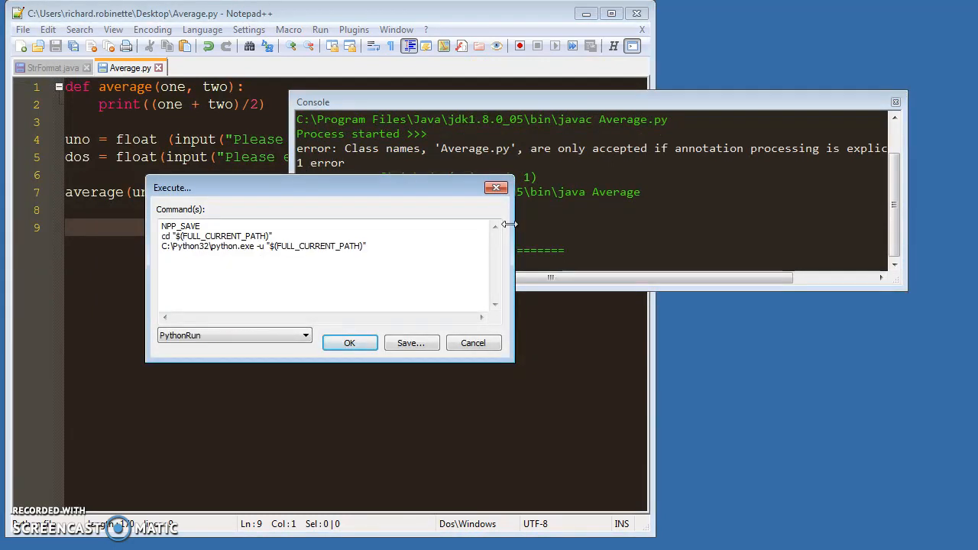
{"action": "left_click", "coordinate": [350, 343]}
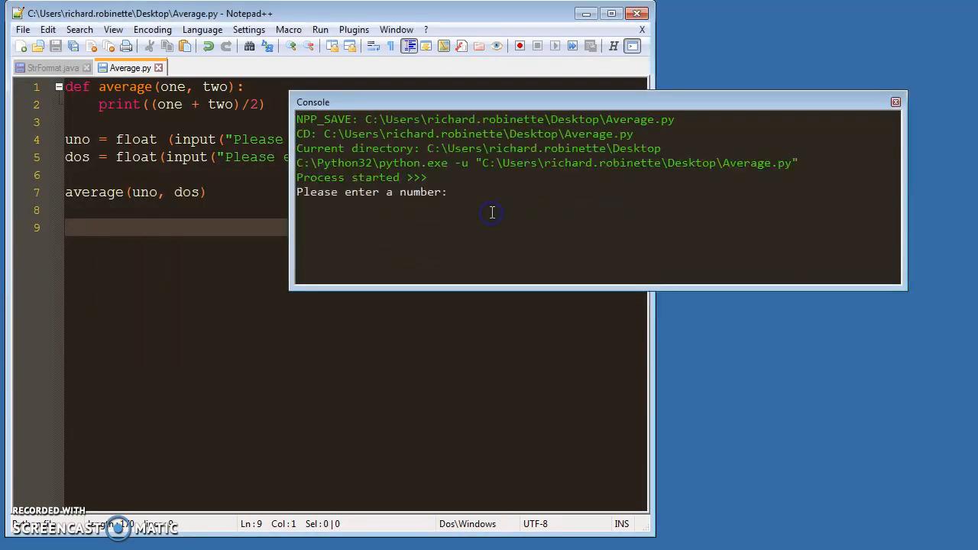
{"action": "type", "text": "5"}
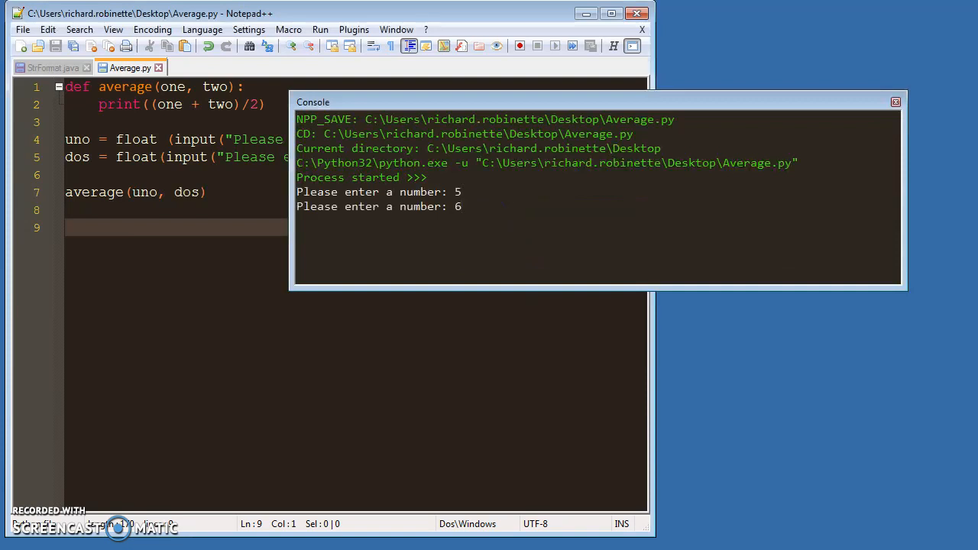
{"action": "type", "text": "7"}
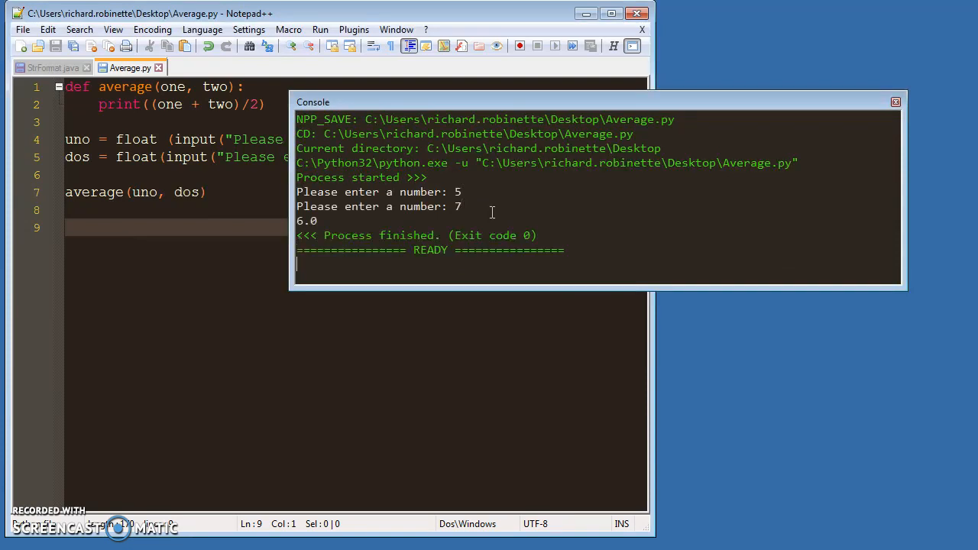
{"action": "mouse_move", "coordinate": [624, 105]}
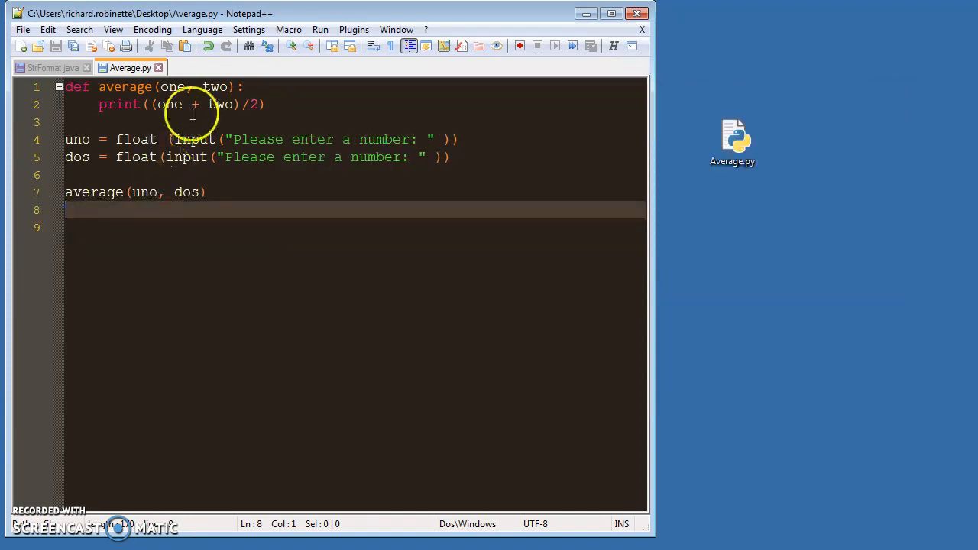
Step: Replace the existing code with item1 = input("Please enter first item: ")
{"action": "key", "text": "ctrl+a"}
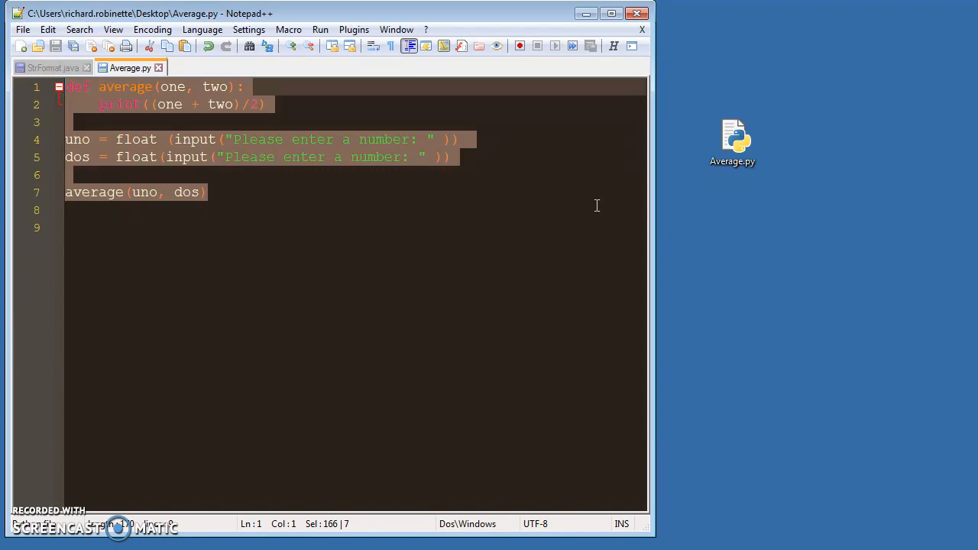
{"action": "type", "text": "i"}
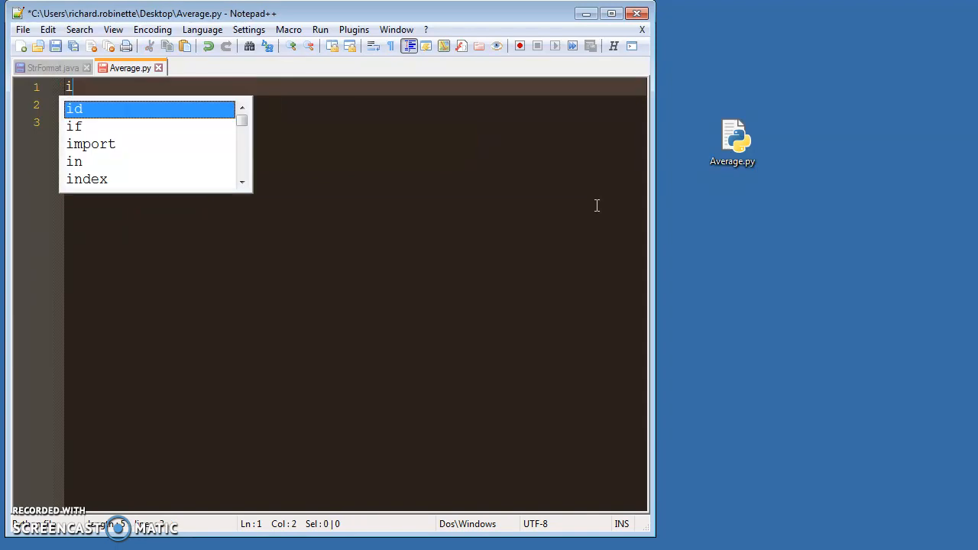
{"action": "type", "text": "tem"}
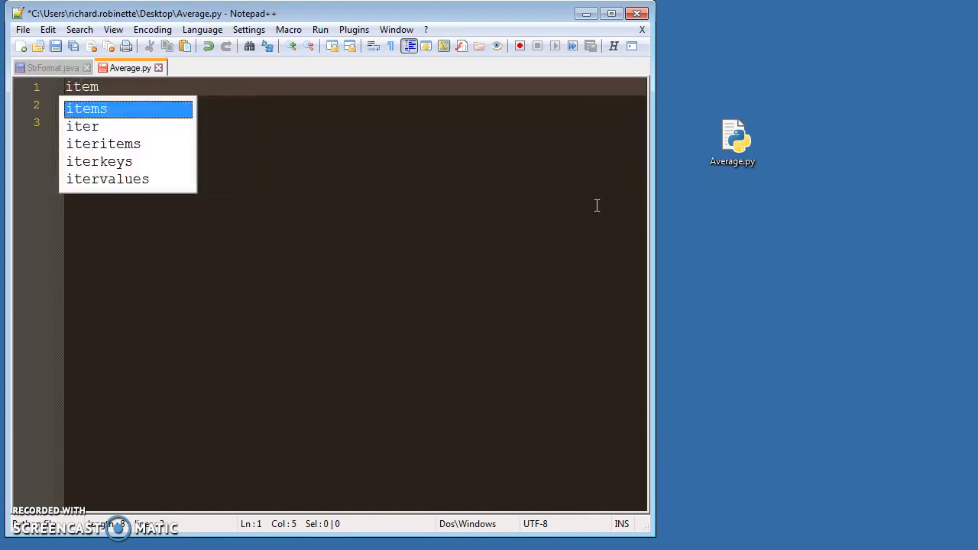
{"action": "type", "text": "1 ="}
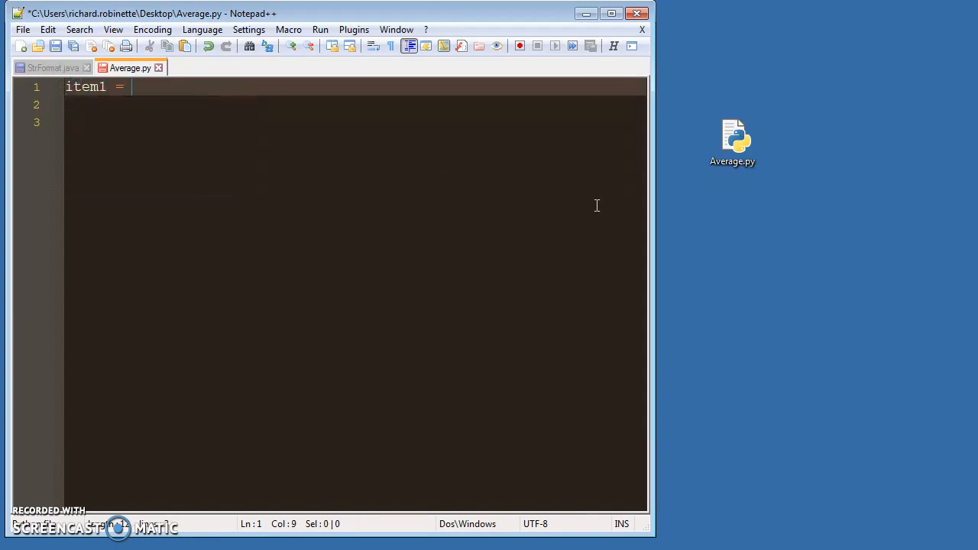
{"action": "type", "text": "intput(\""}
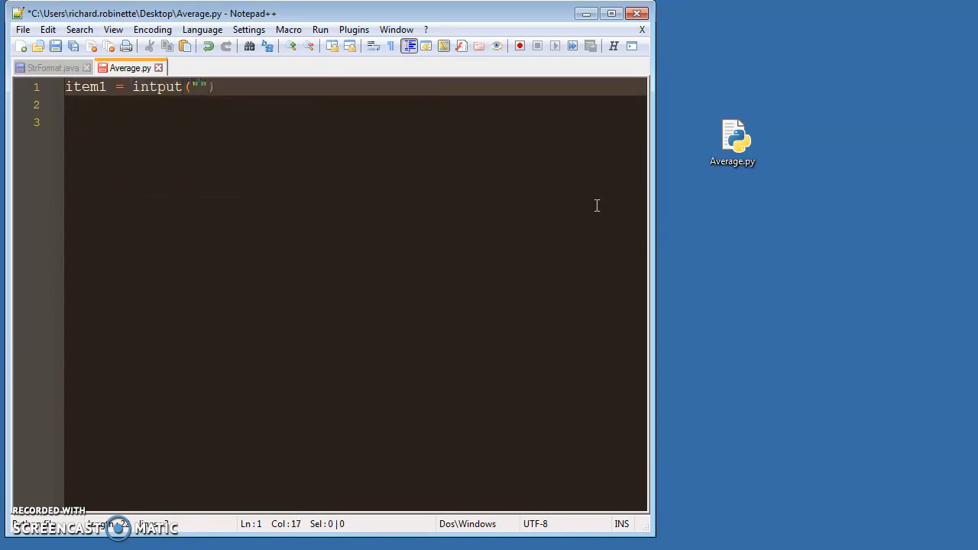
{"action": "type", "text": "Please enter"}
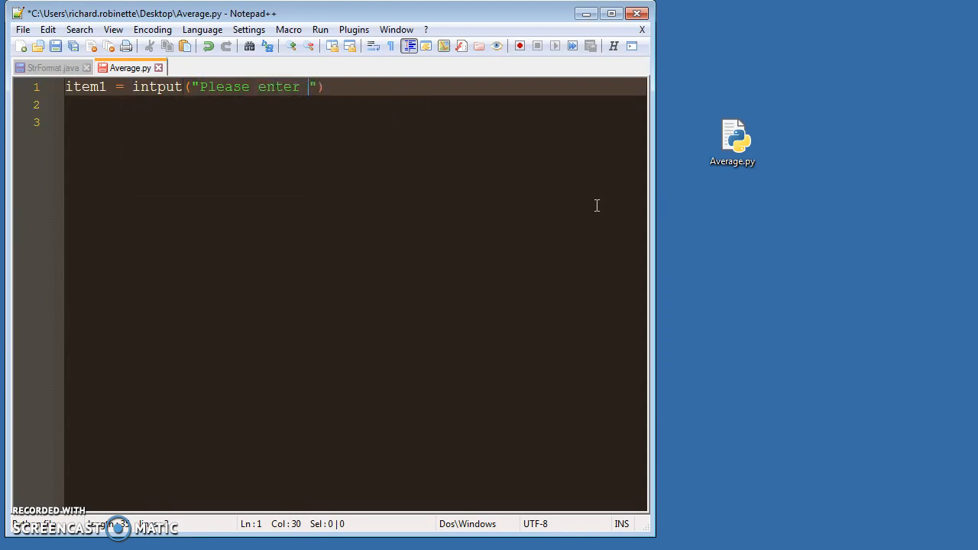
{"action": "type", "text": "first item"}
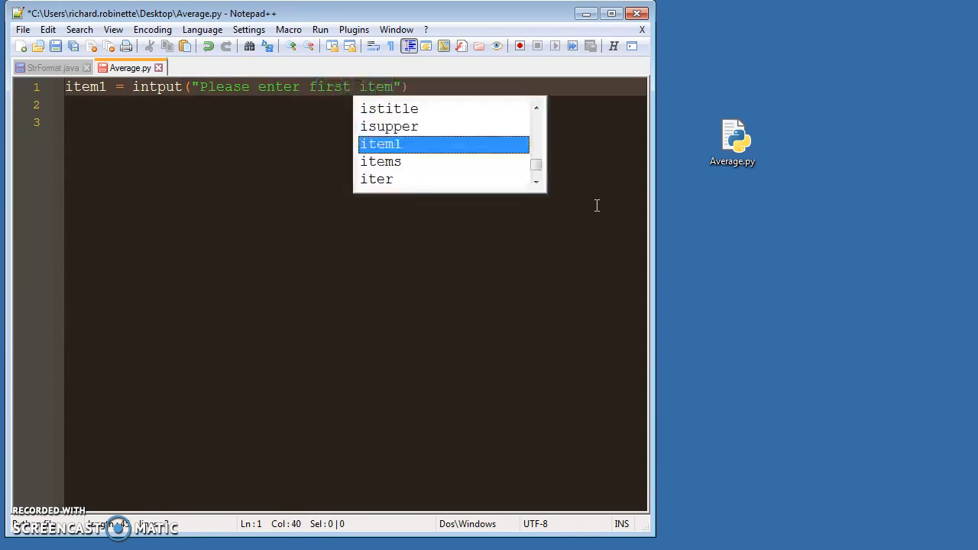
{"action": "type", "text": ":"}
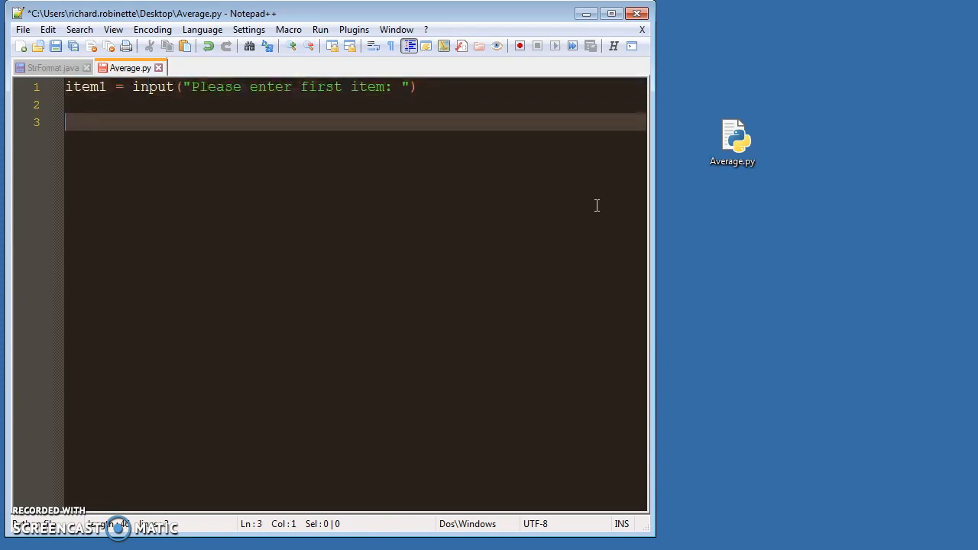
Step: Add price1 = float(("Please enter the price: "))
{"action": "type", "text": "price1"}
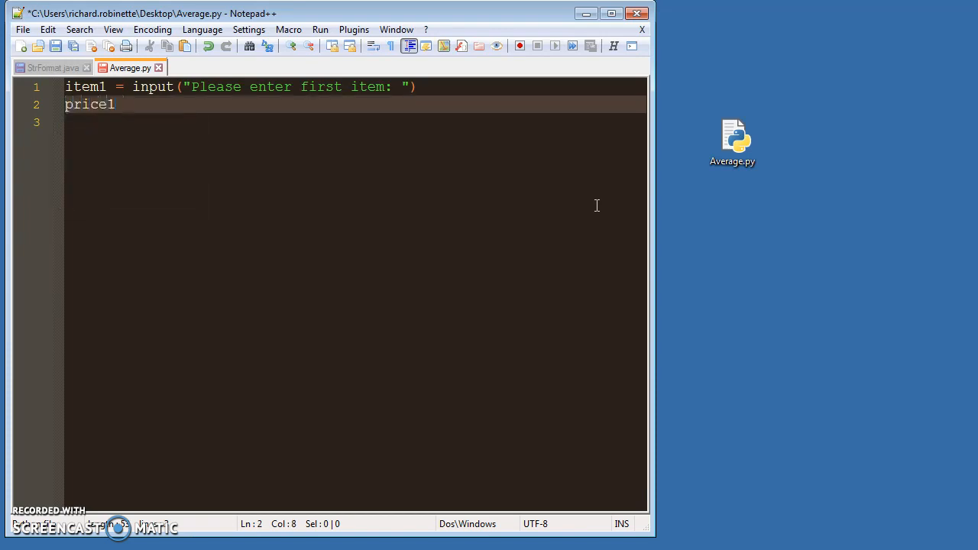
{"action": "type", "text": "= float("}
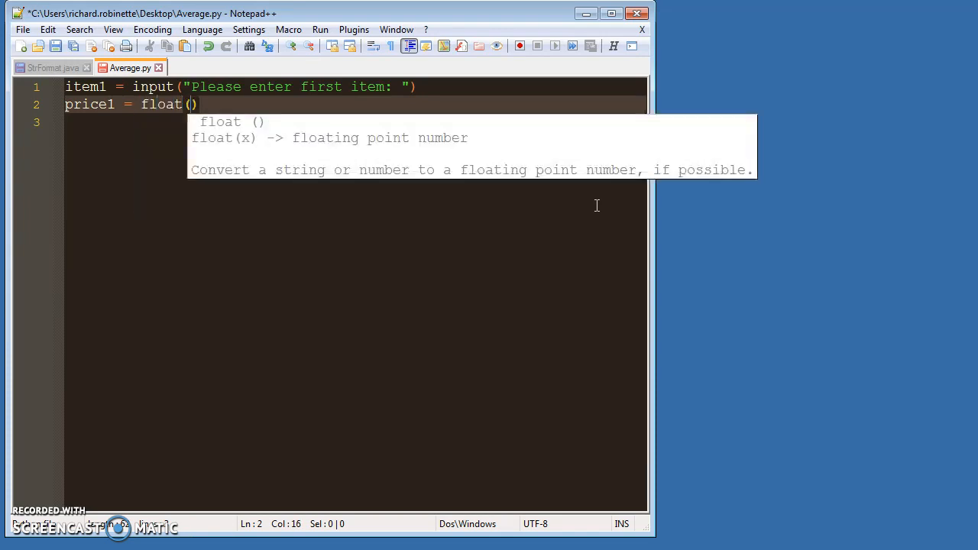
{"action": "type", "text": "("}
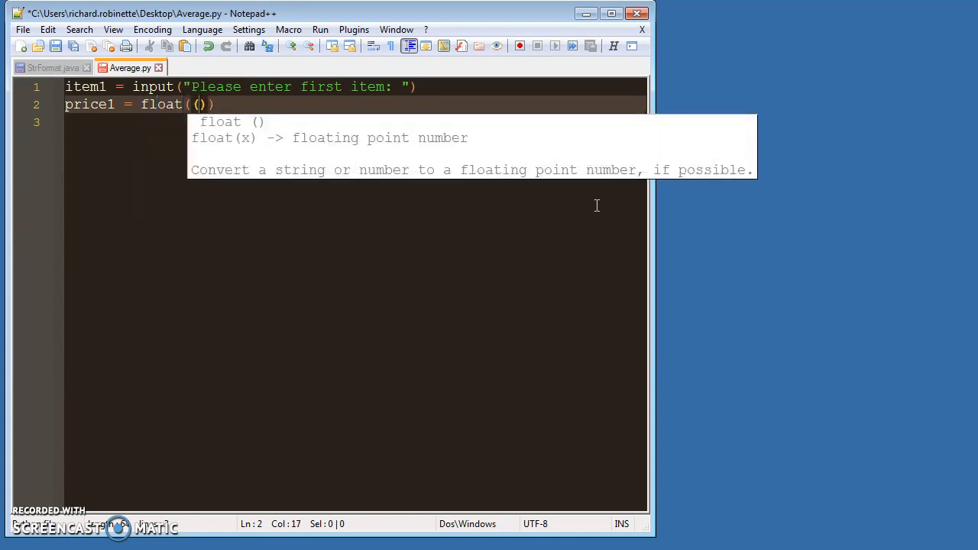
{"action": "type", "text": "\"\""}
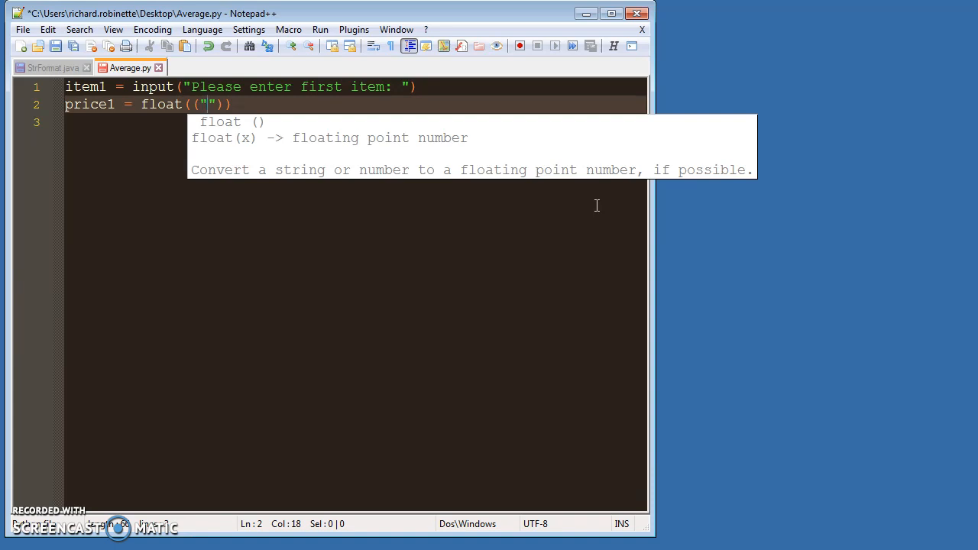
{"action": "type", "text": "Please"}
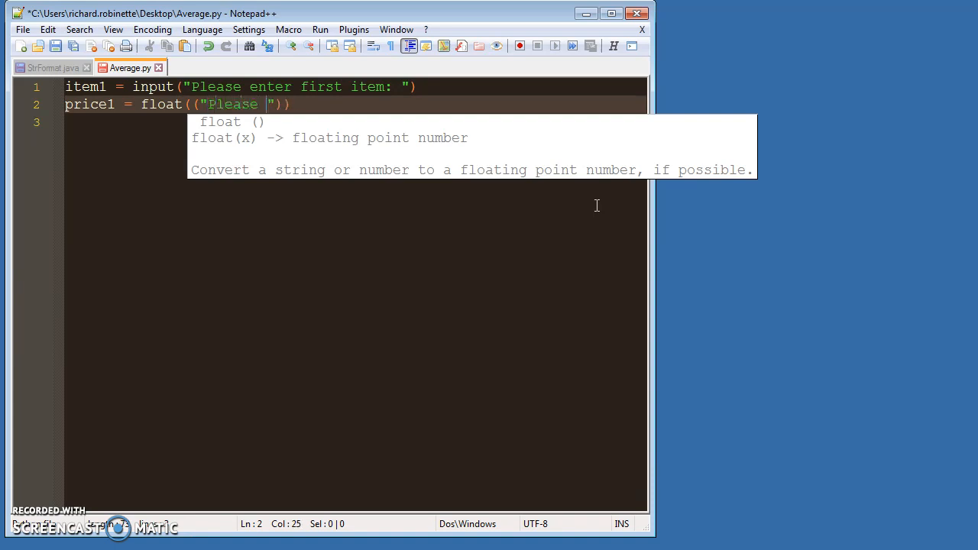
{"action": "type", "text": "enter the price:"}
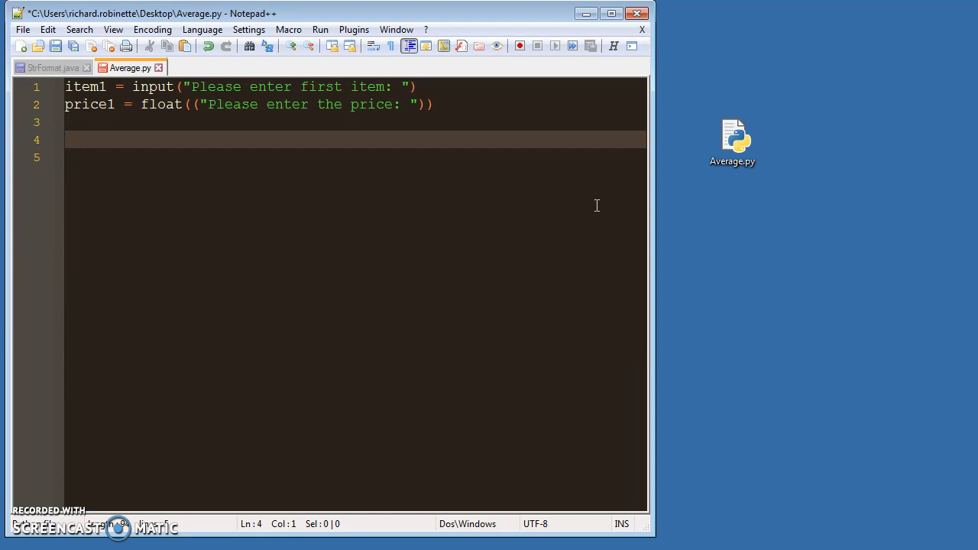
Step: Add comments for calculating subtotal, tax and final total
{"action": "type", "text": "#"}
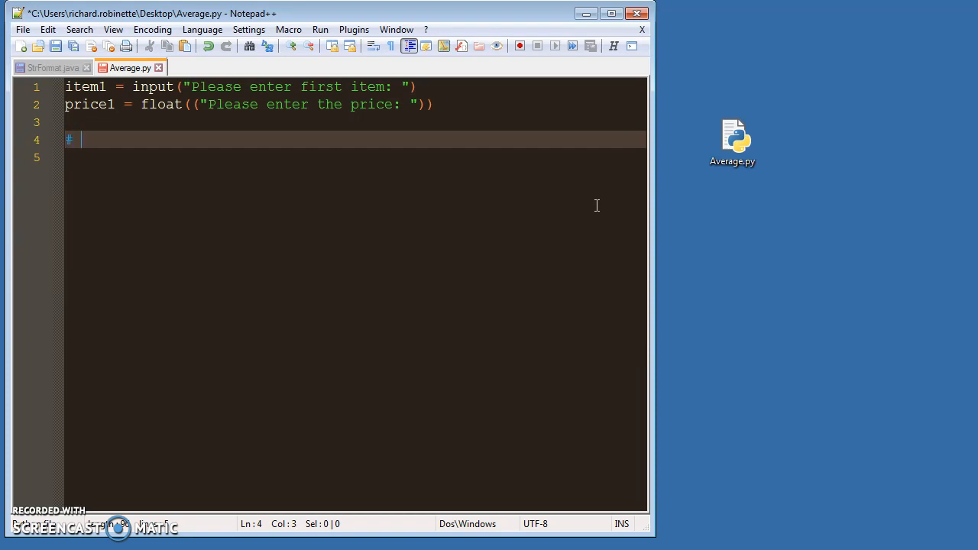
{"action": "type", "text": "cal"}
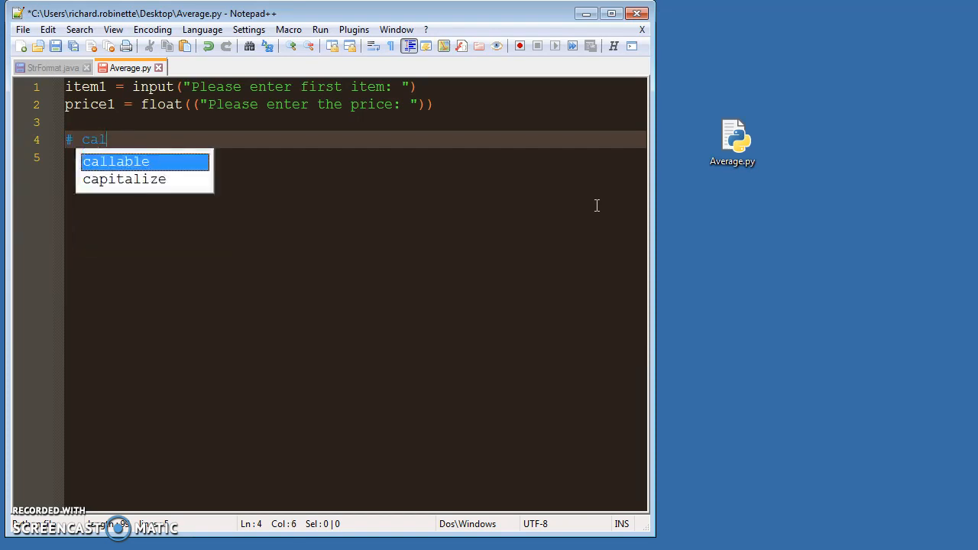
{"action": "type", "text": "culate tot"}
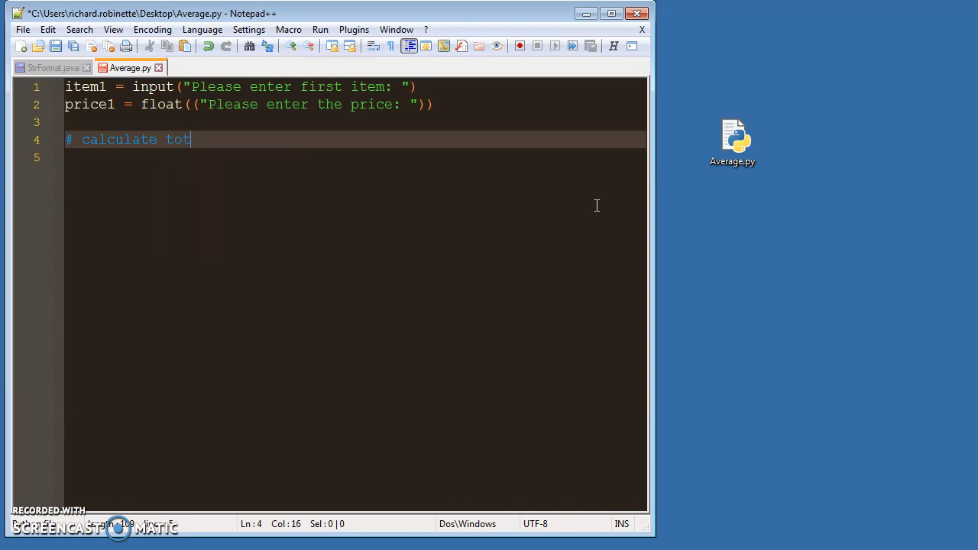
{"action": "type", "text": "al"}
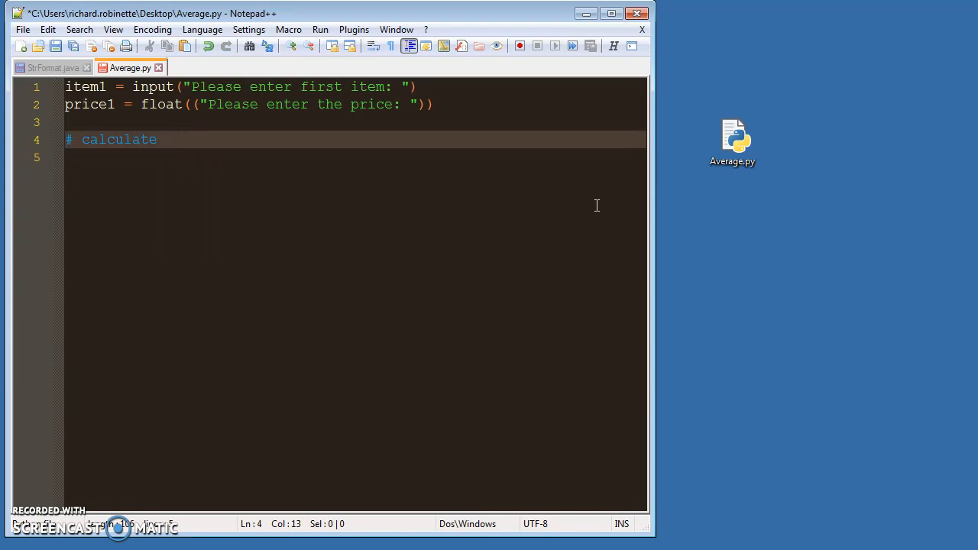
{"action": "type", "text": "subtotal"}
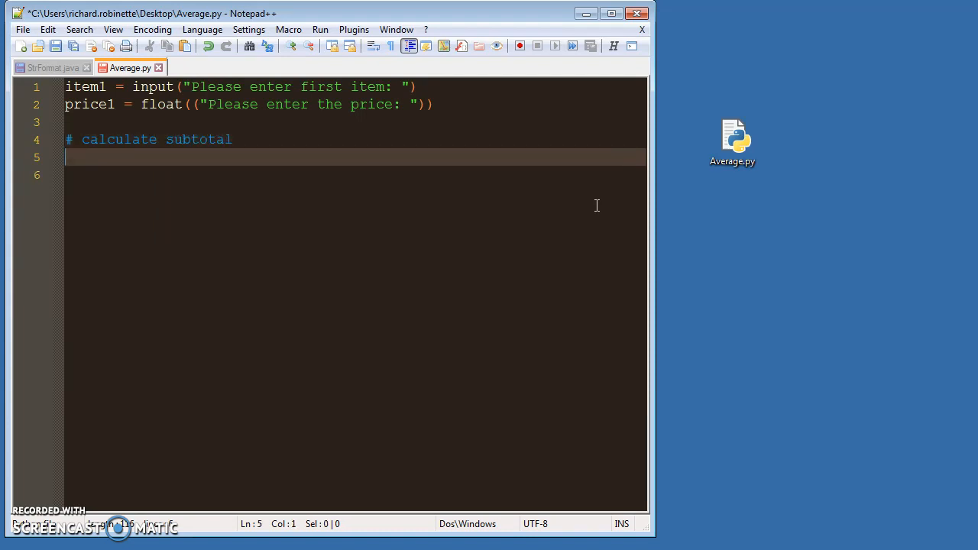
{"action": "type", "text": "# calculate tax"}
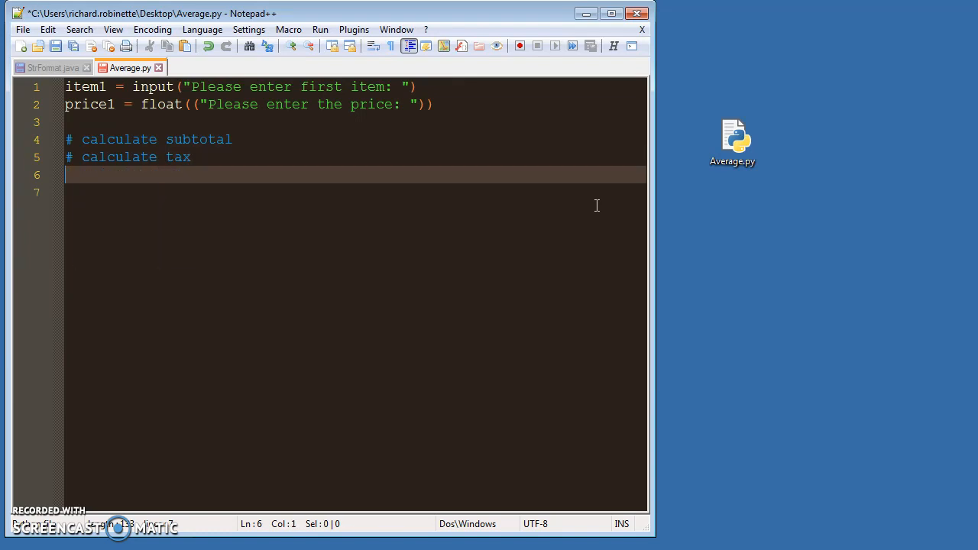
{"action": "type", "text": "#"}
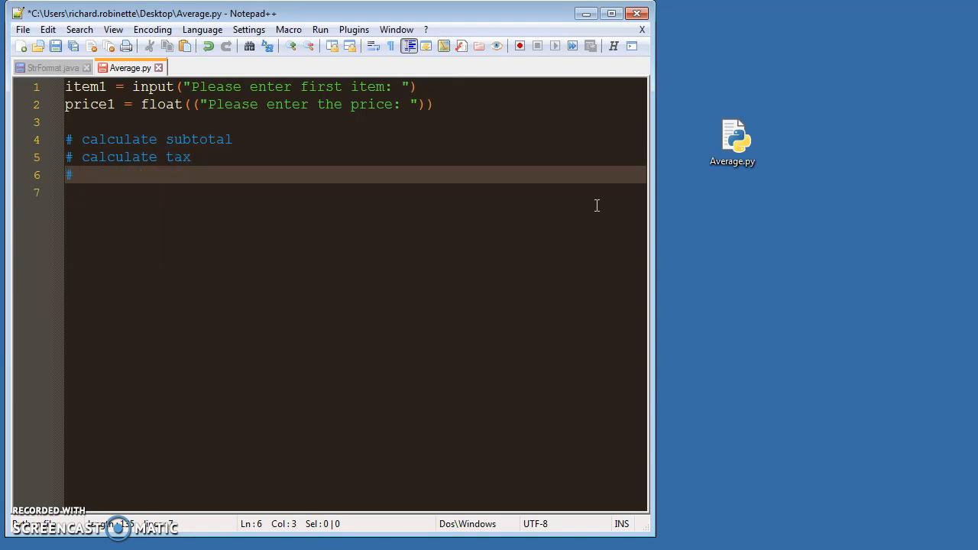
{"action": "type", "text": "calculate"}
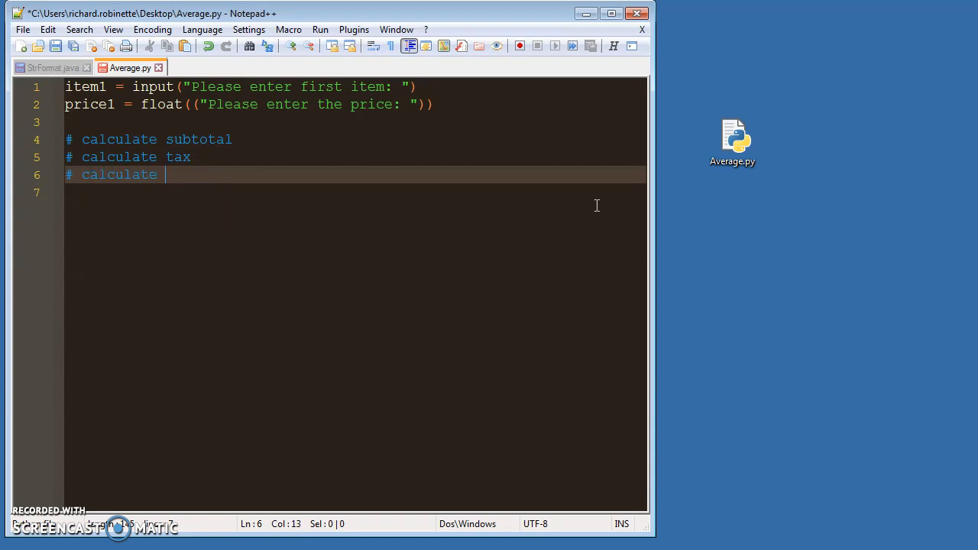
{"action": "type", "text": "final total"}
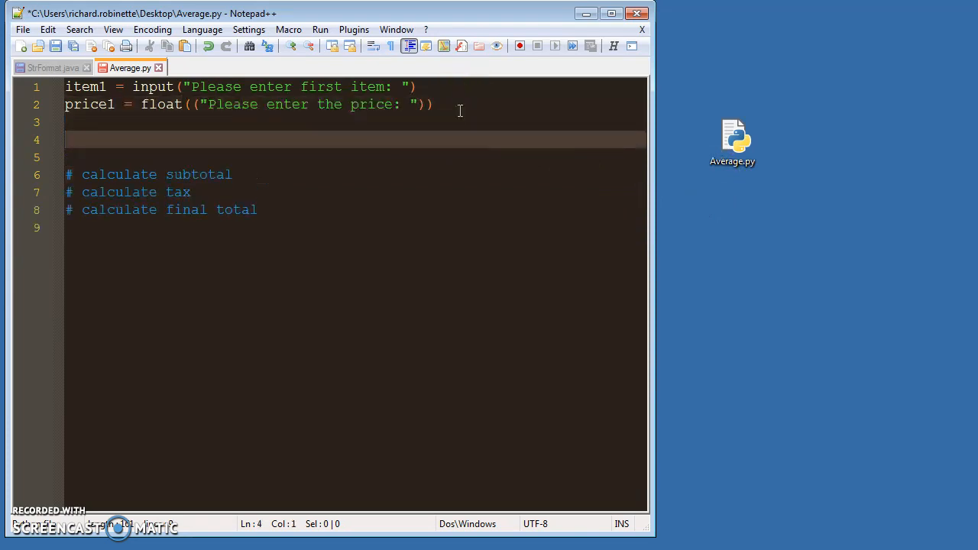
Step: Add the comment # input 2 more items and prices
{"action": "type", "text": "#i"}
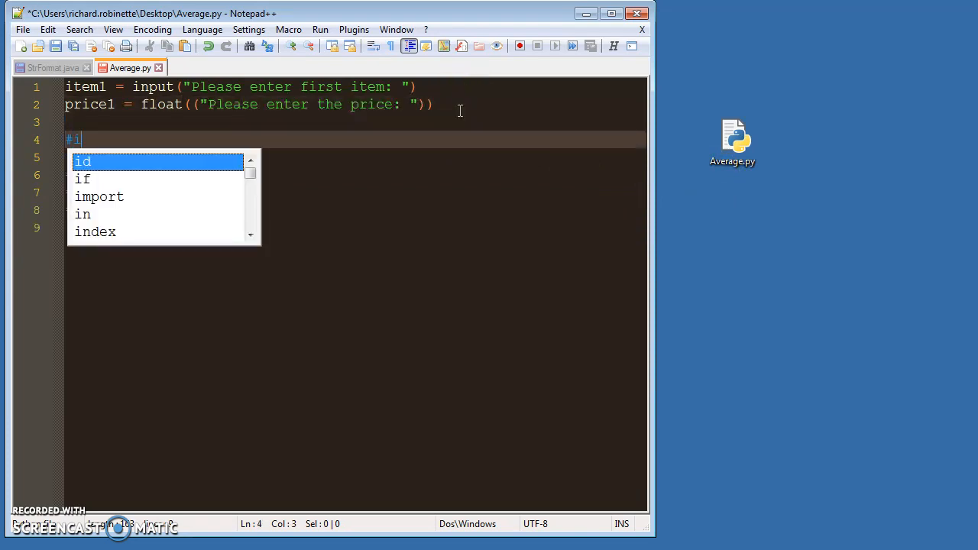
{"action": "type", "text": "nput"}
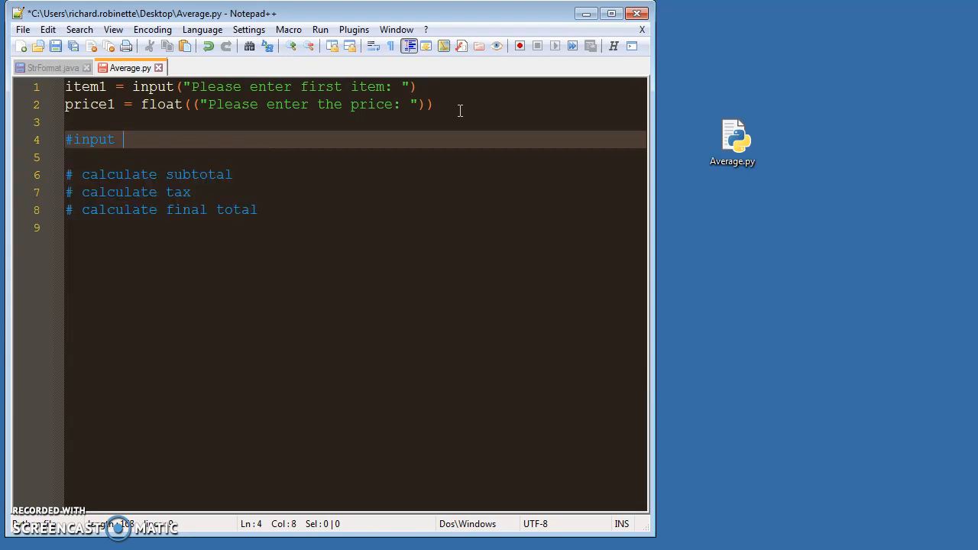
{"action": "type", "text": "2 more"}
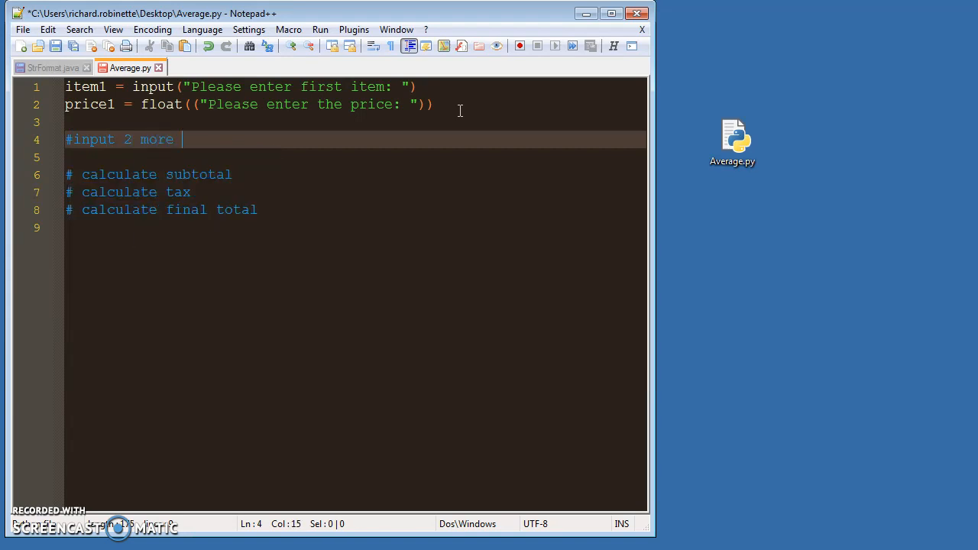
{"action": "type", "text": "items and prices"}
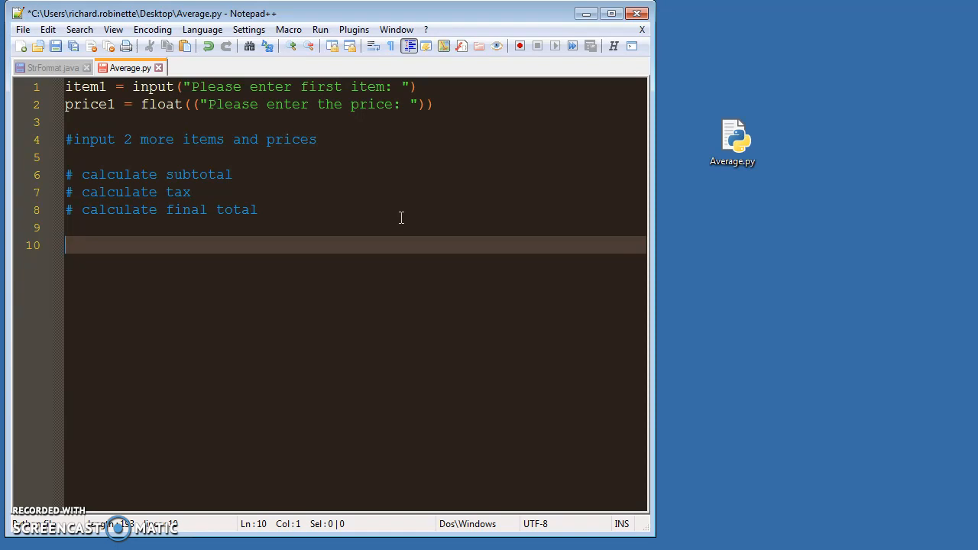
{"action": "type", "text": "def printLine("}
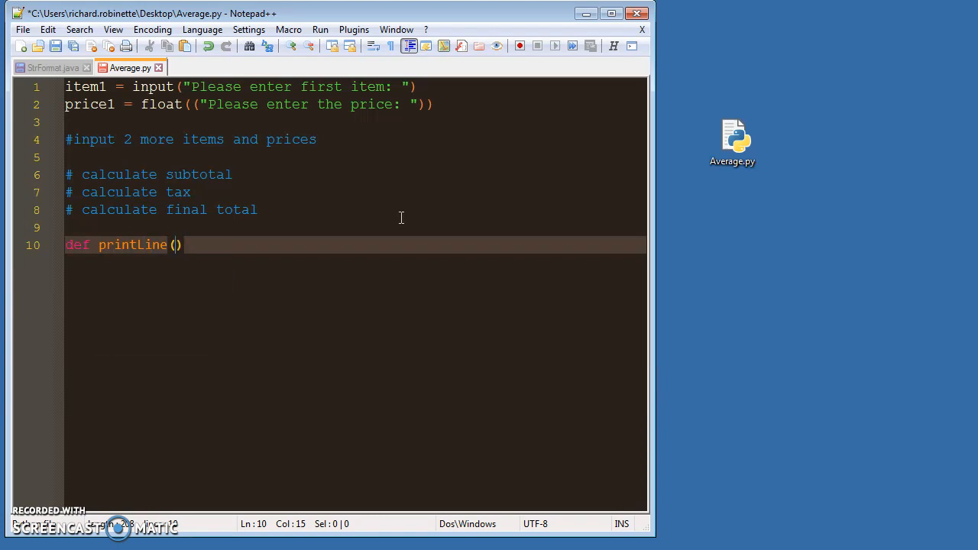
Step: Write def printLine(item, price): with body print("{}{}".format(item, price))
{"action": "type", "text": "item,"}
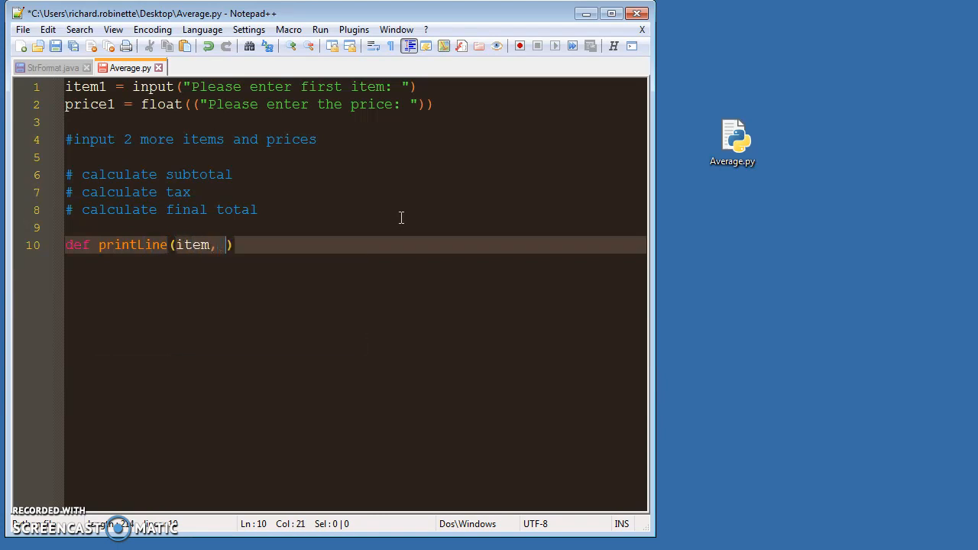
{"action": "type", "text": "price"}
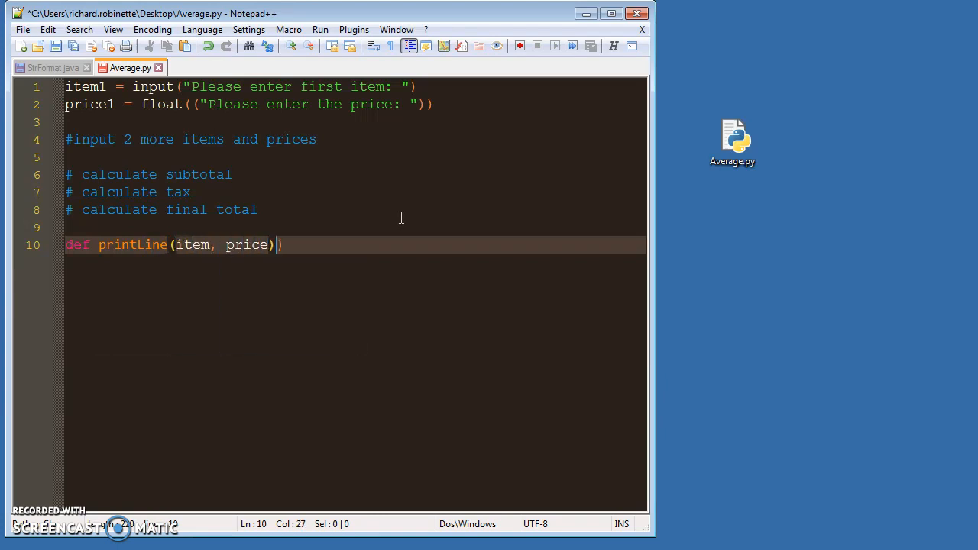
{"action": "key", "text": "Backspace"}
{"action": "type", "text": ":"}
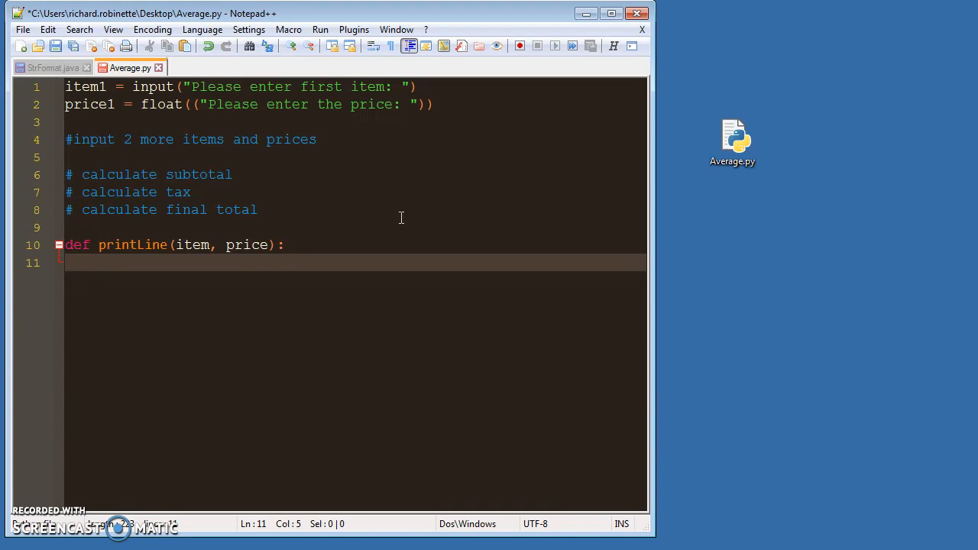
{"action": "type", "text": "print()"}
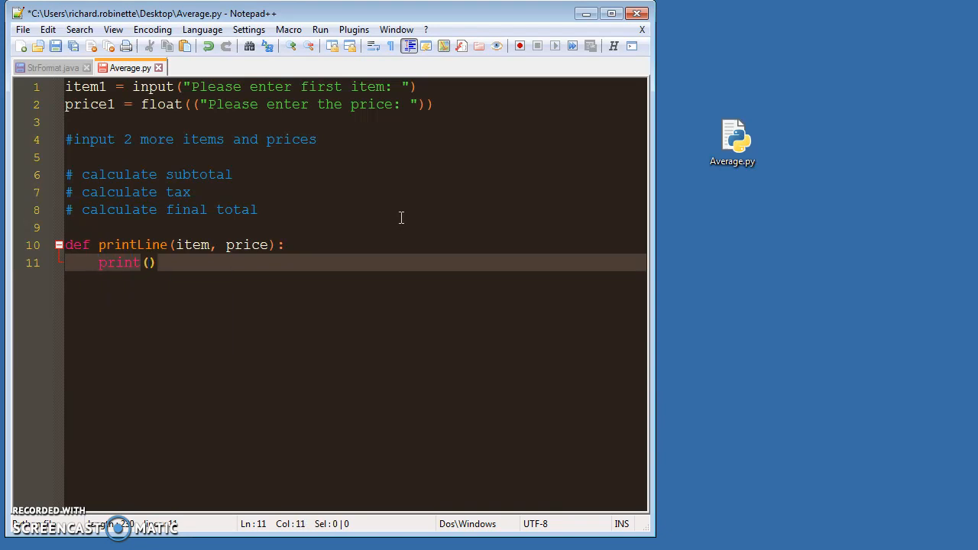
{"action": "type", "text": "\"\""}
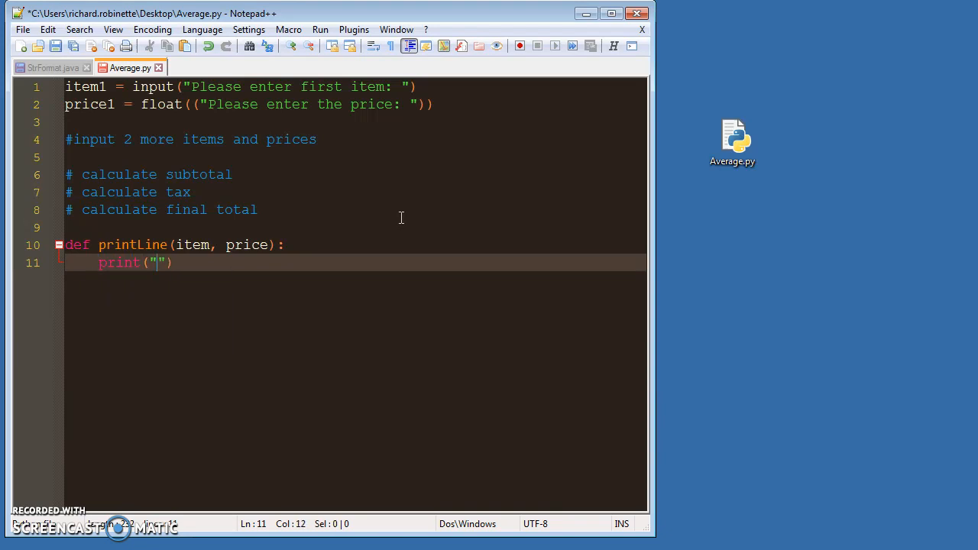
{"action": "type", "text": "{}{}"}
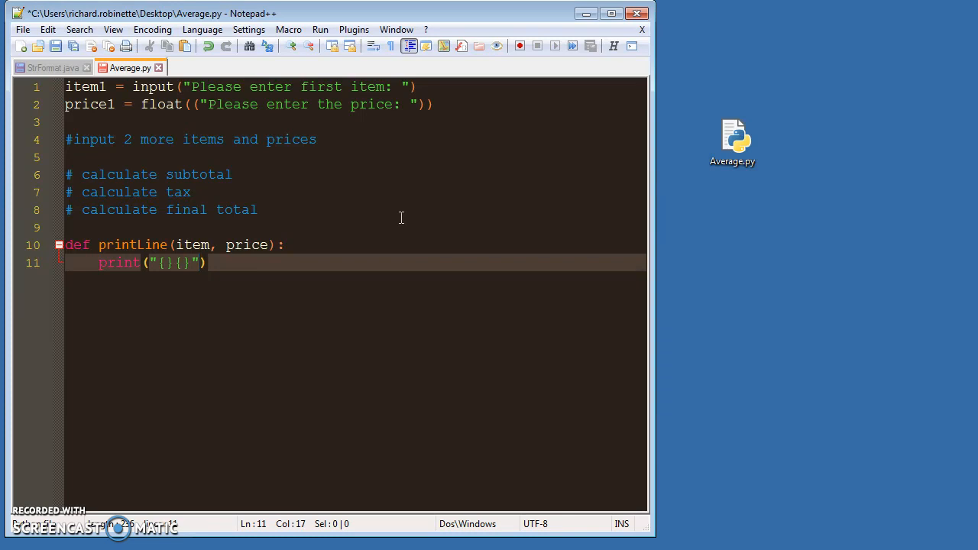
{"action": "type", "text": ".format(item"}
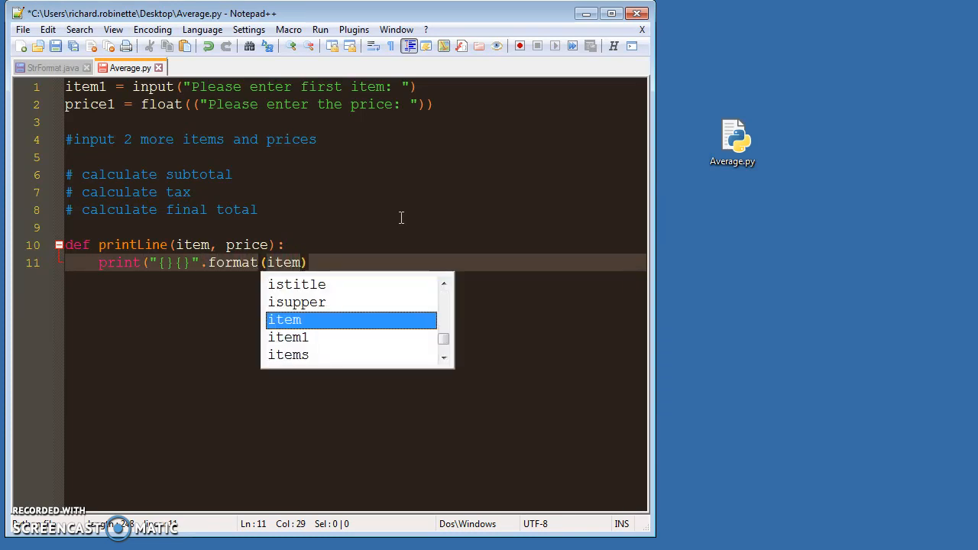
{"action": "type", "text": ", price"}
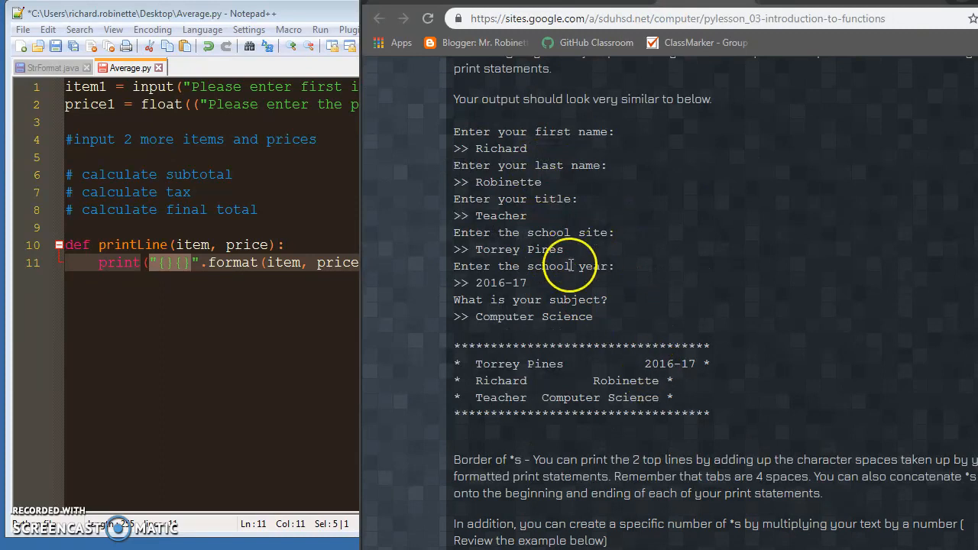
{"action": "scroll", "scroll_direction": "down", "scroll_amount": 3}
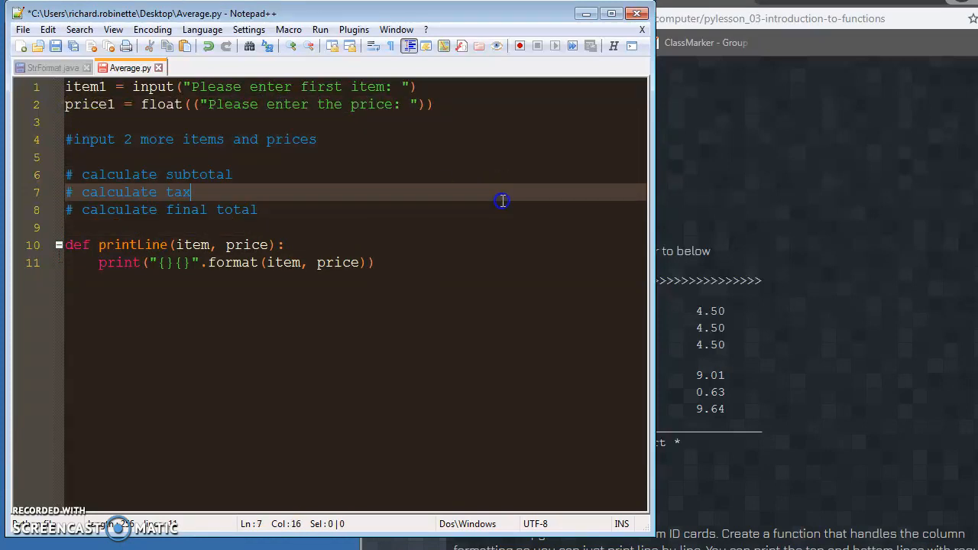
{"action": "mouse_move", "coordinate": [747, 234]}
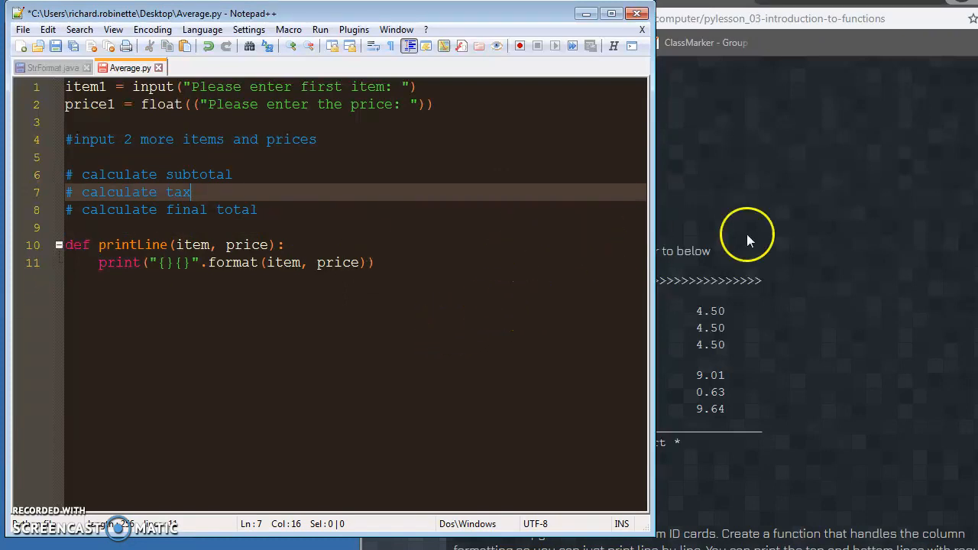
Step: Below the function, add the call printLine(item1, price1)
{"action": "left_click", "coordinate": [445, 244]}
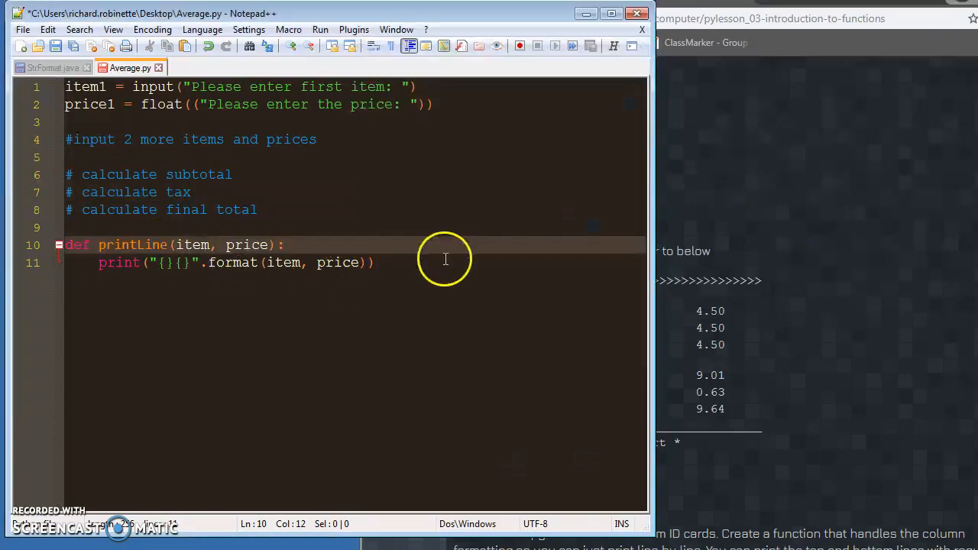
{"action": "mouse_move", "coordinate": [366, 260]}
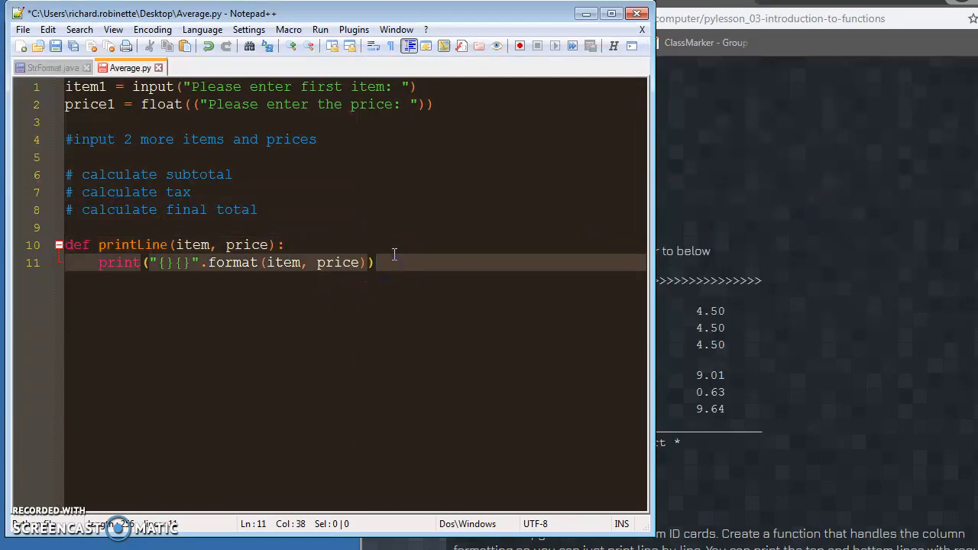
{"action": "key", "text": "enter"}
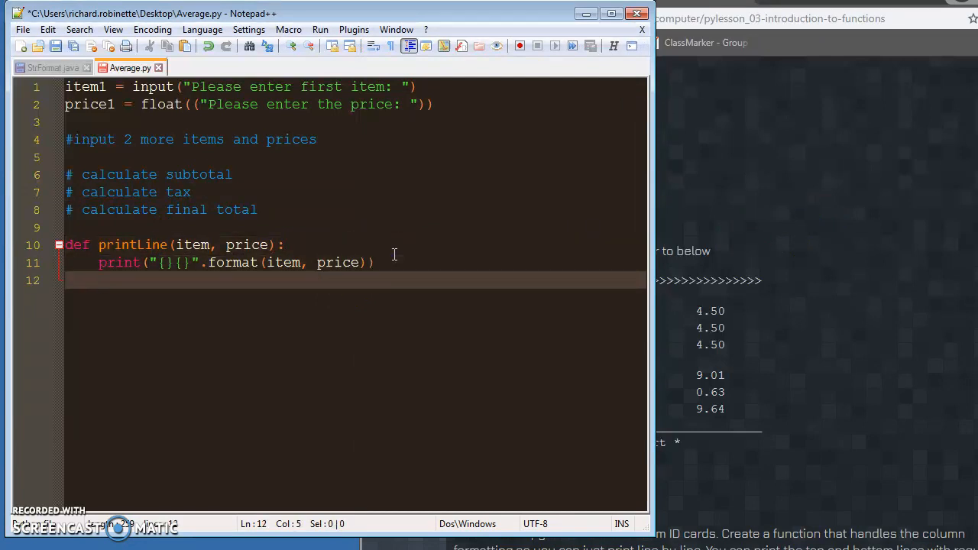
{"action": "key", "text": "enter"}
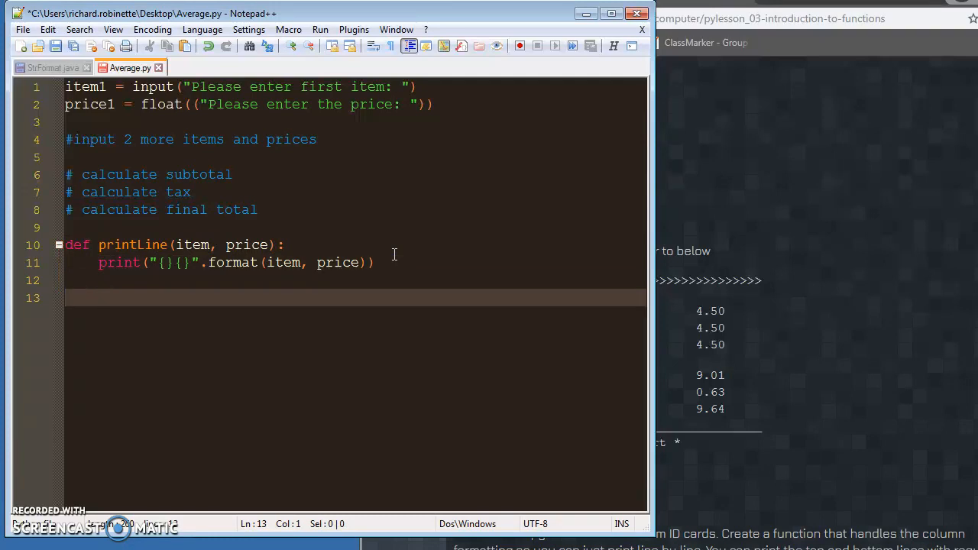
{"action": "type", "text": "pr"}
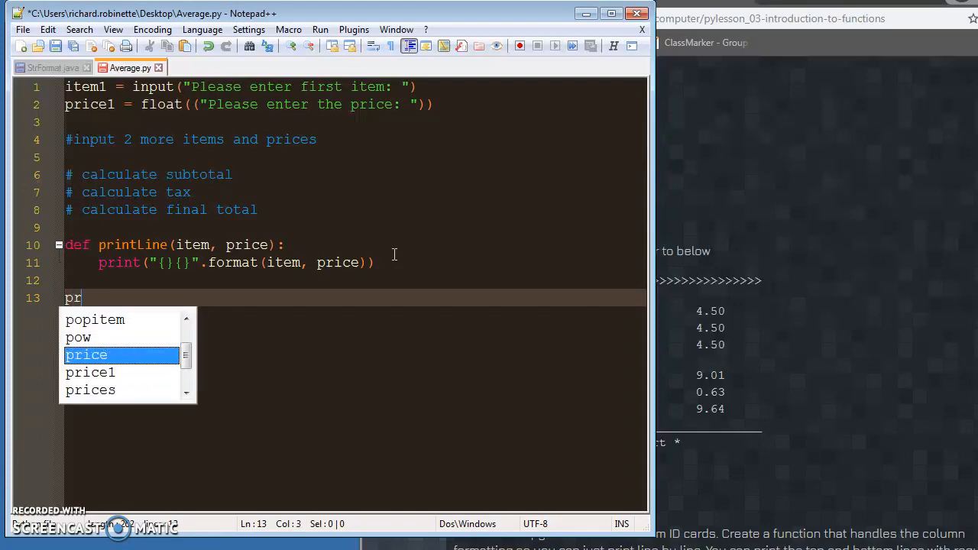
{"action": "type", "text": "o"}
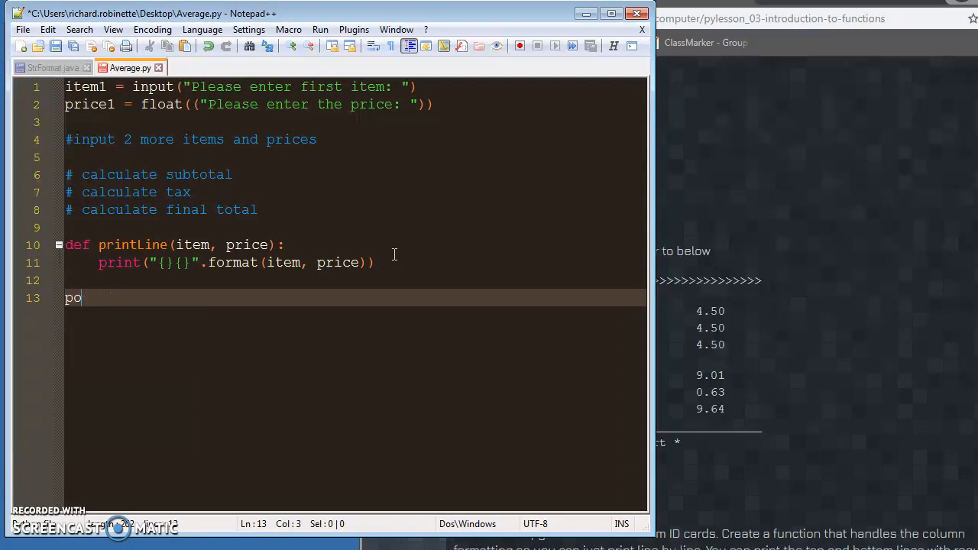
{"action": "type", "text": "rintLine("}
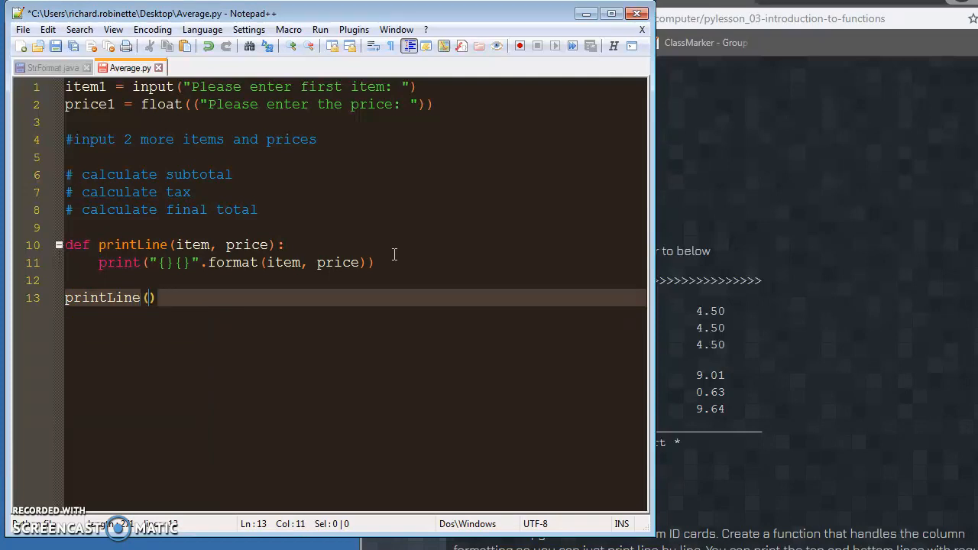
{"action": "type", "text": "item"}
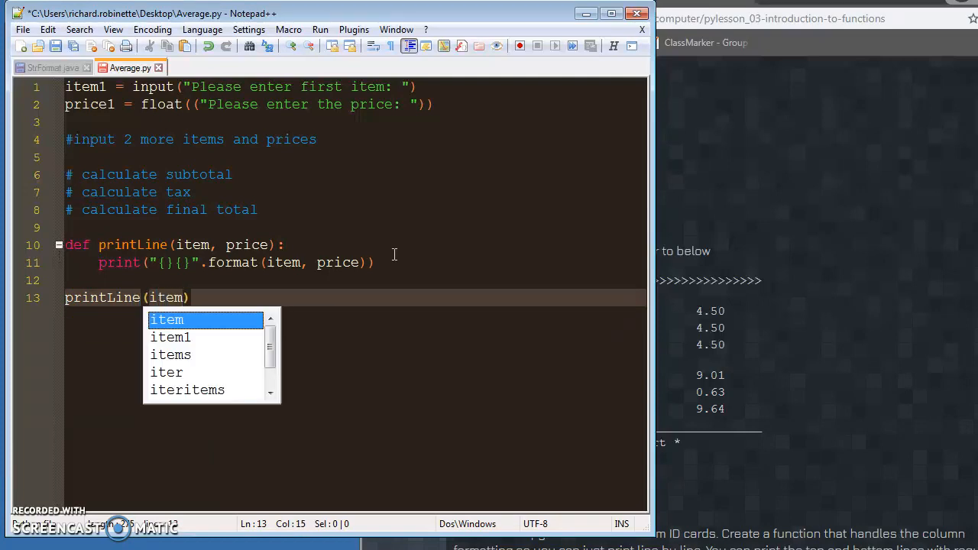
{"action": "type", "text": "1, price1"}
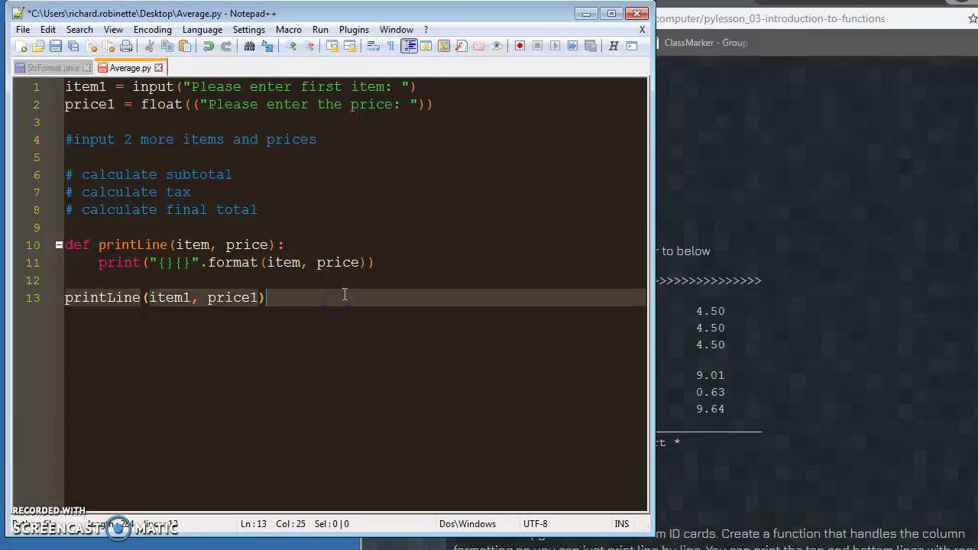
Step: Add the call printLine(item2, price2) and open a new line below
{"action": "type", "text": "println"}
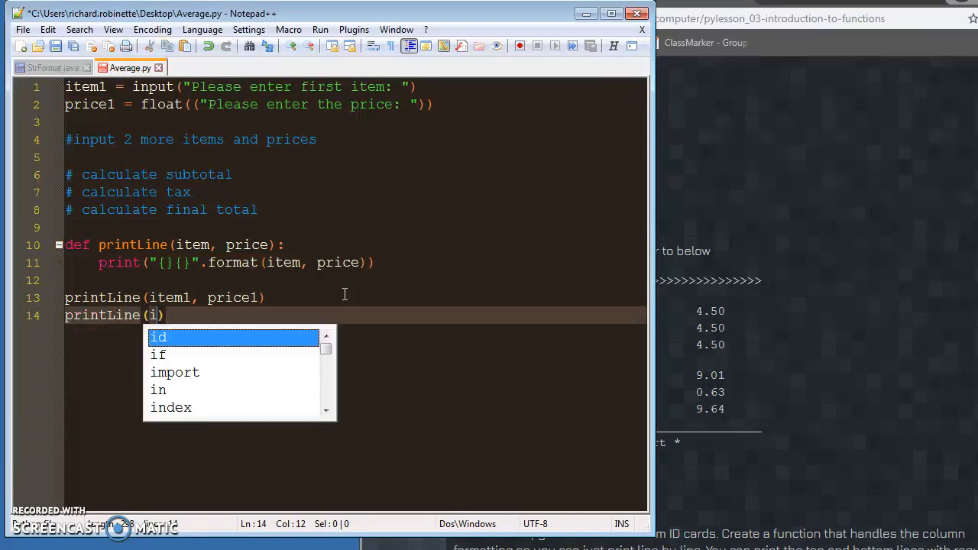
{"action": "type", "text": "tem2, p"}
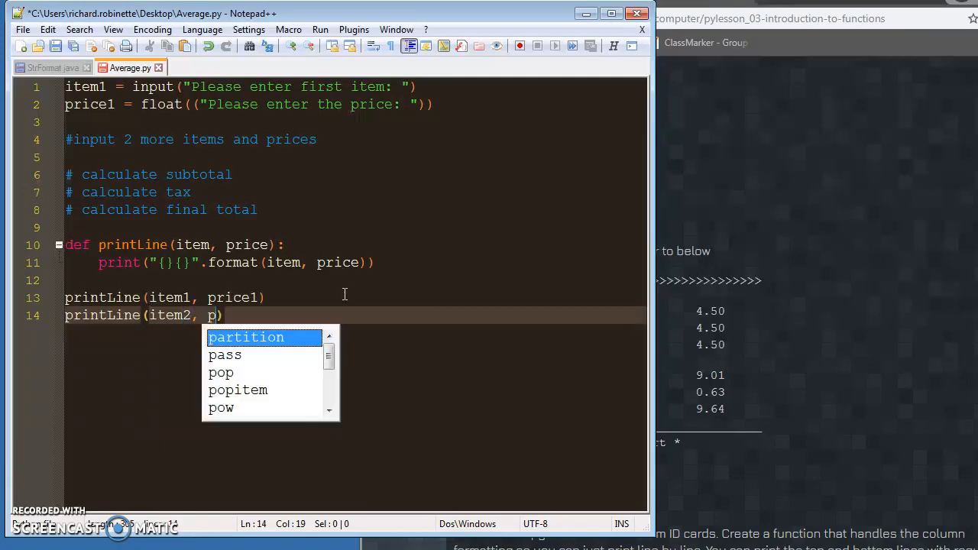
{"action": "type", "text": "rice2)"}
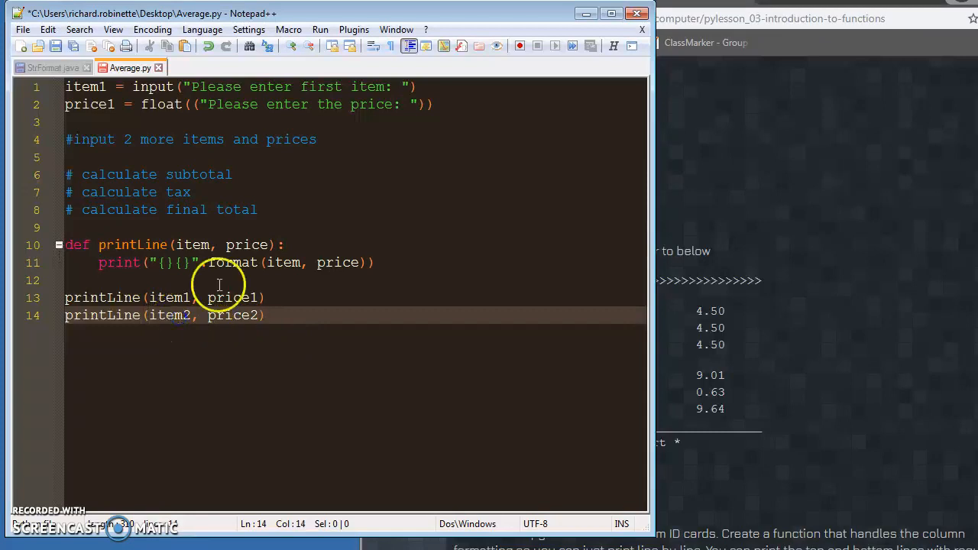
{"action": "double_click", "coordinate": [191, 244]}
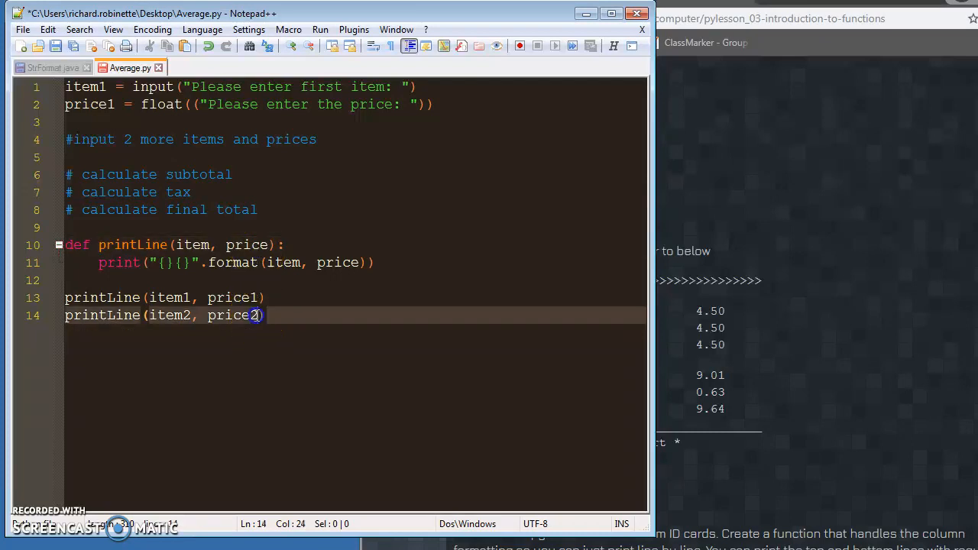
{"action": "double_click", "coordinate": [232, 315]}
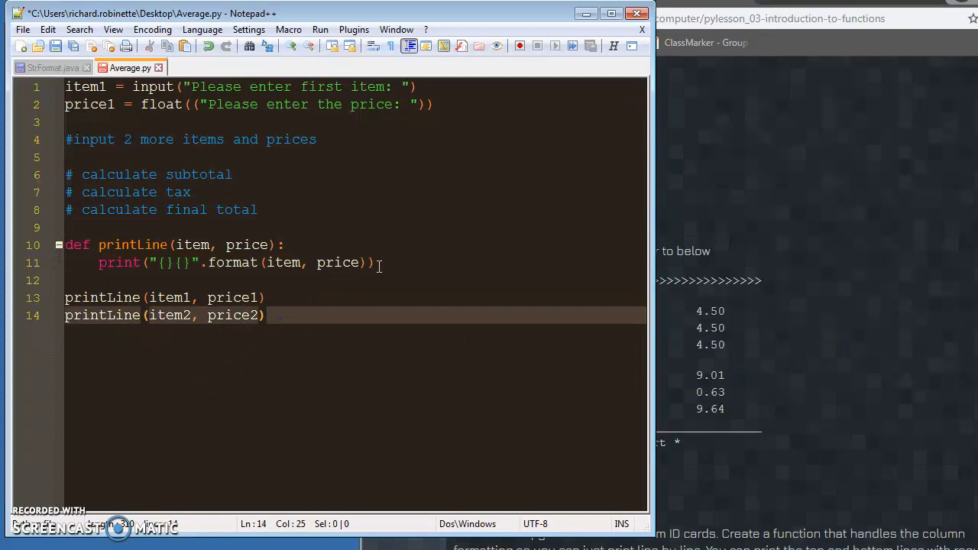
{"action": "key", "text": "Enter"}
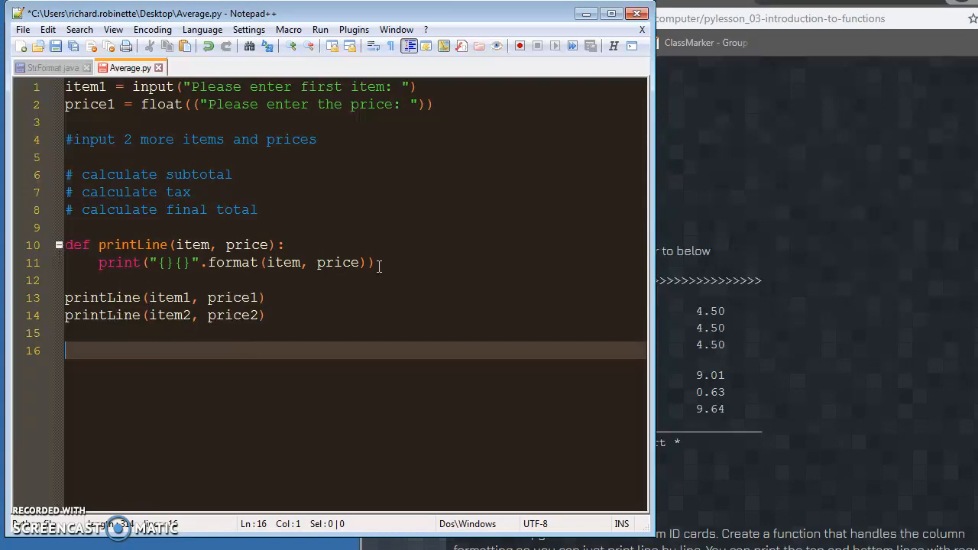
Step: Type printLine("Subtotal", su and pick subtotal from autocomplete
{"action": "type", "text": "pri"}
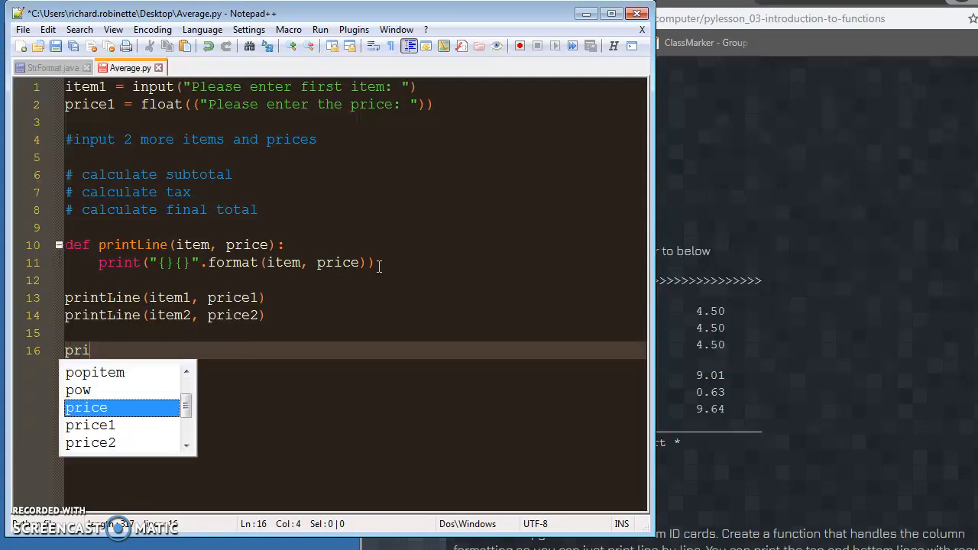
{"action": "type", "text": "ntLine("}
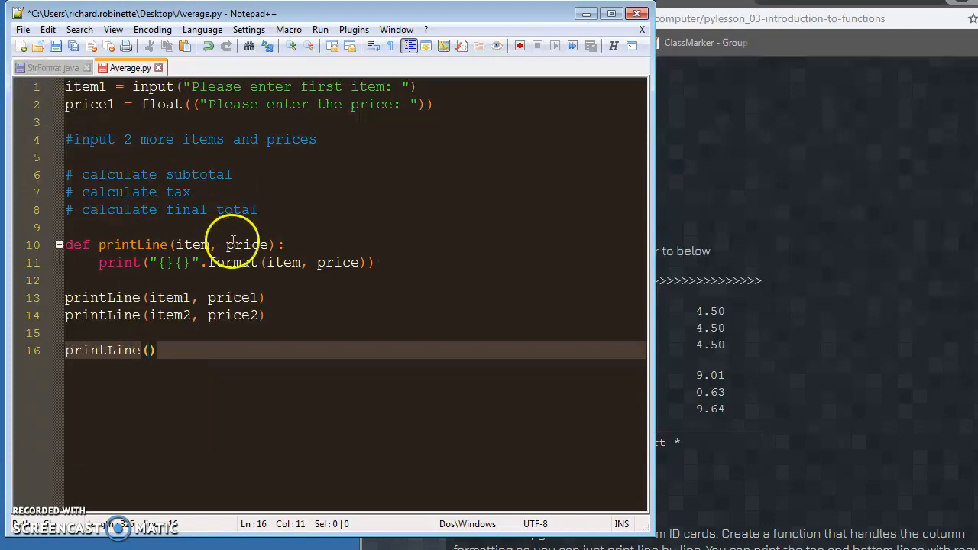
{"action": "double_click", "coordinate": [188, 244]}
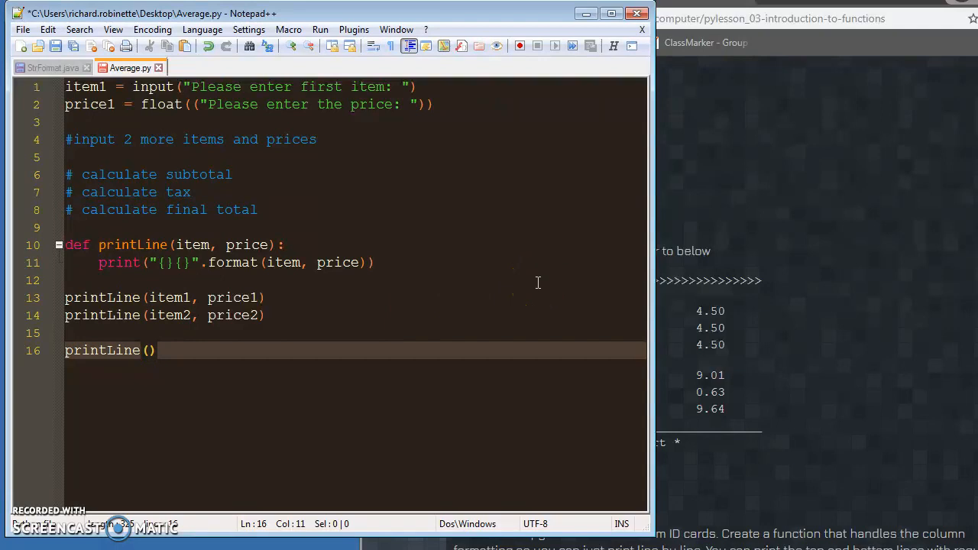
{"action": "type", "text": "\"\""}
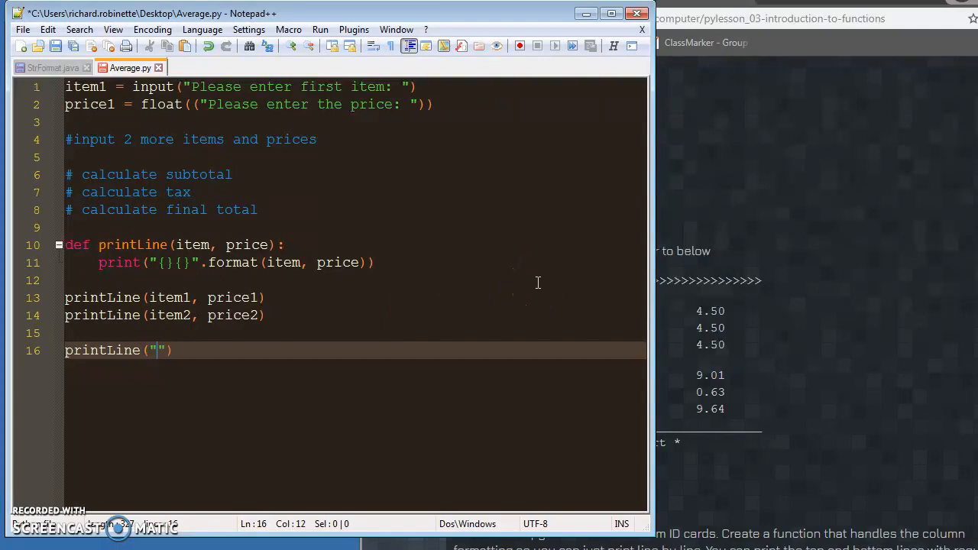
{"action": "type", "text": "Subtotal"}
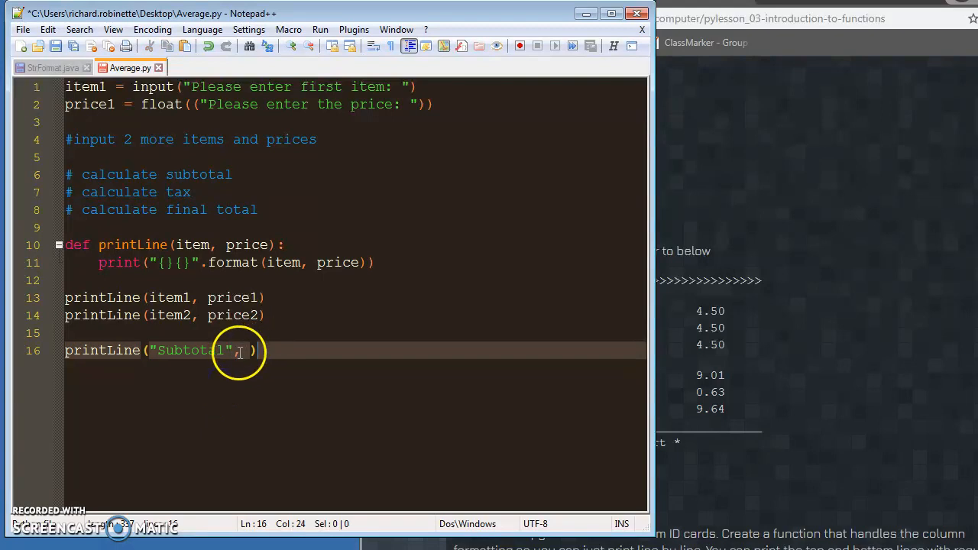
{"action": "type", "text": "su"}
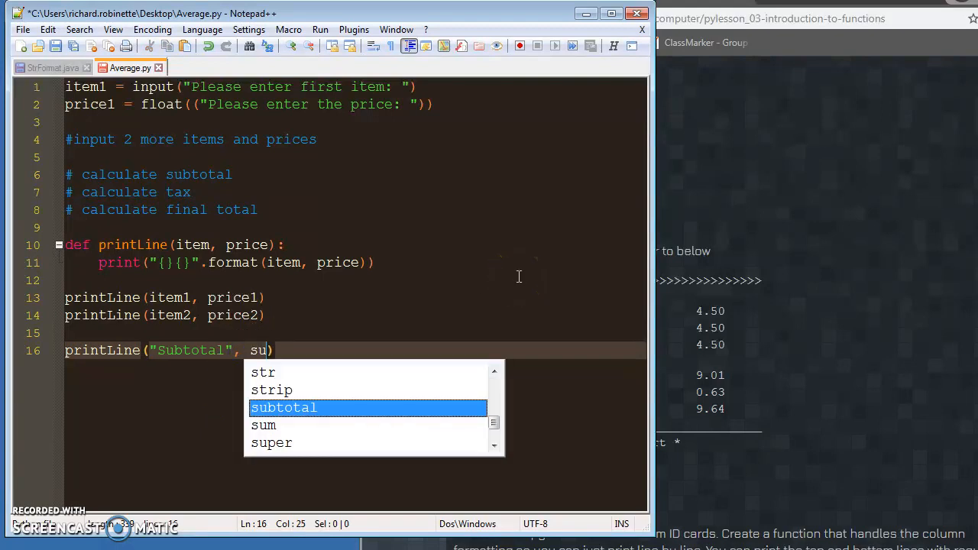